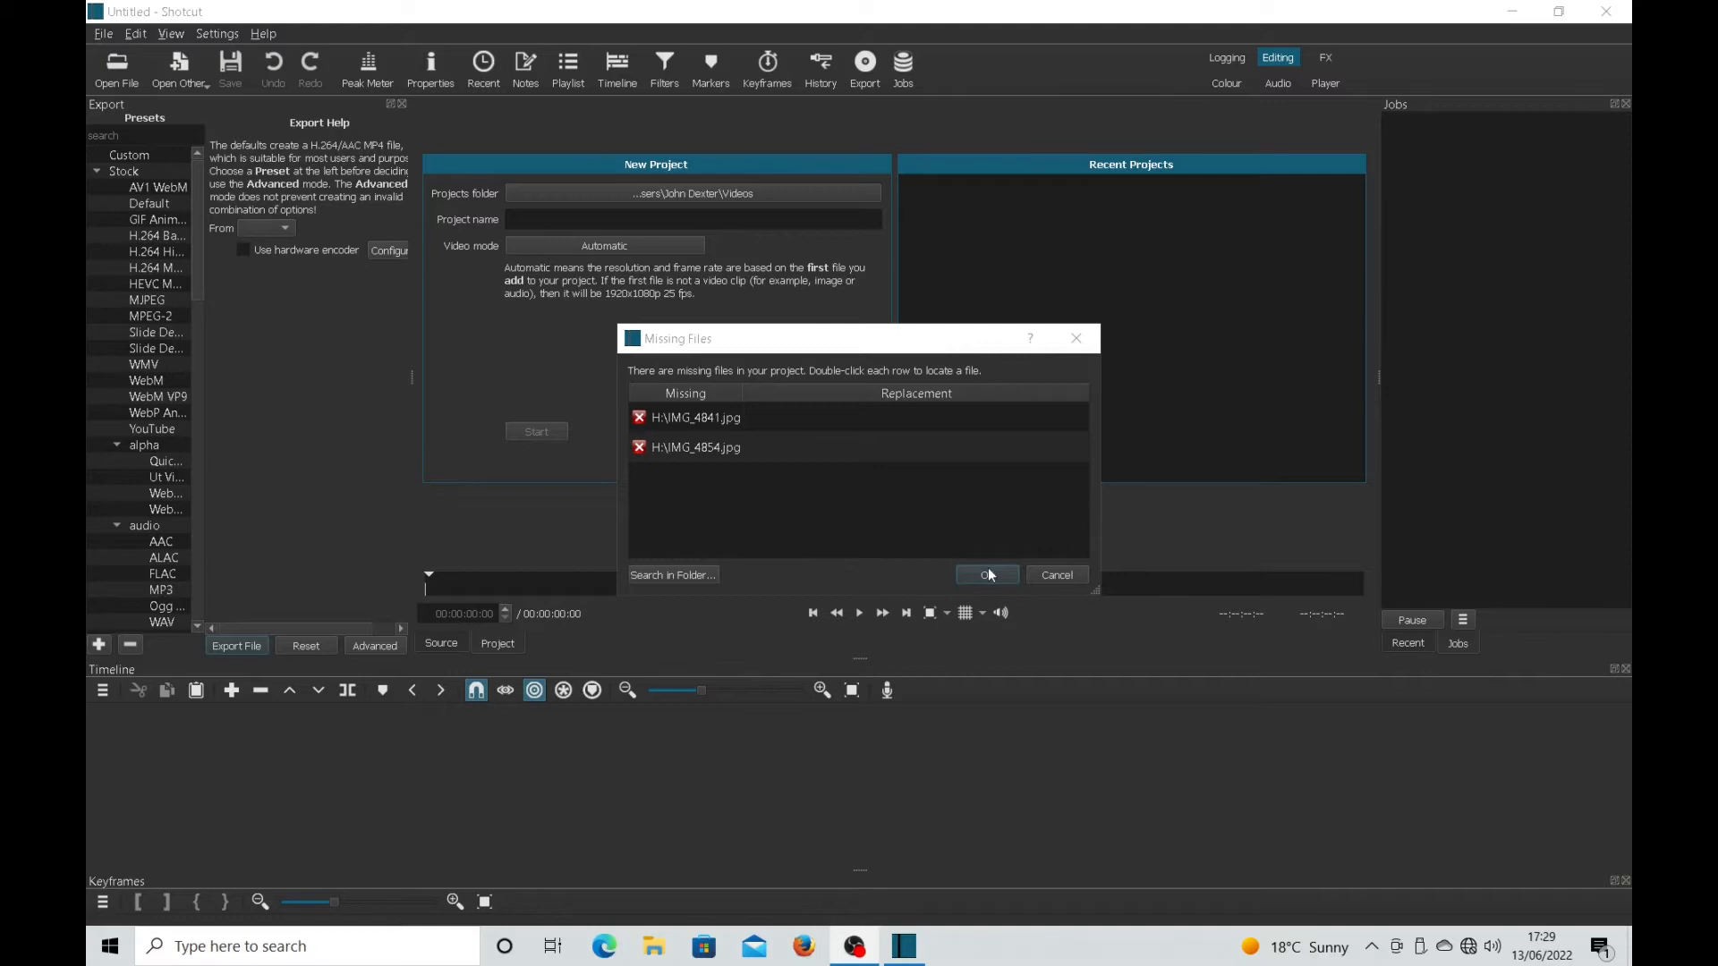
# Accept the Missing Files dialog so the IR project opens with INVALID placeholder clips
pyautogui.click(985, 574)
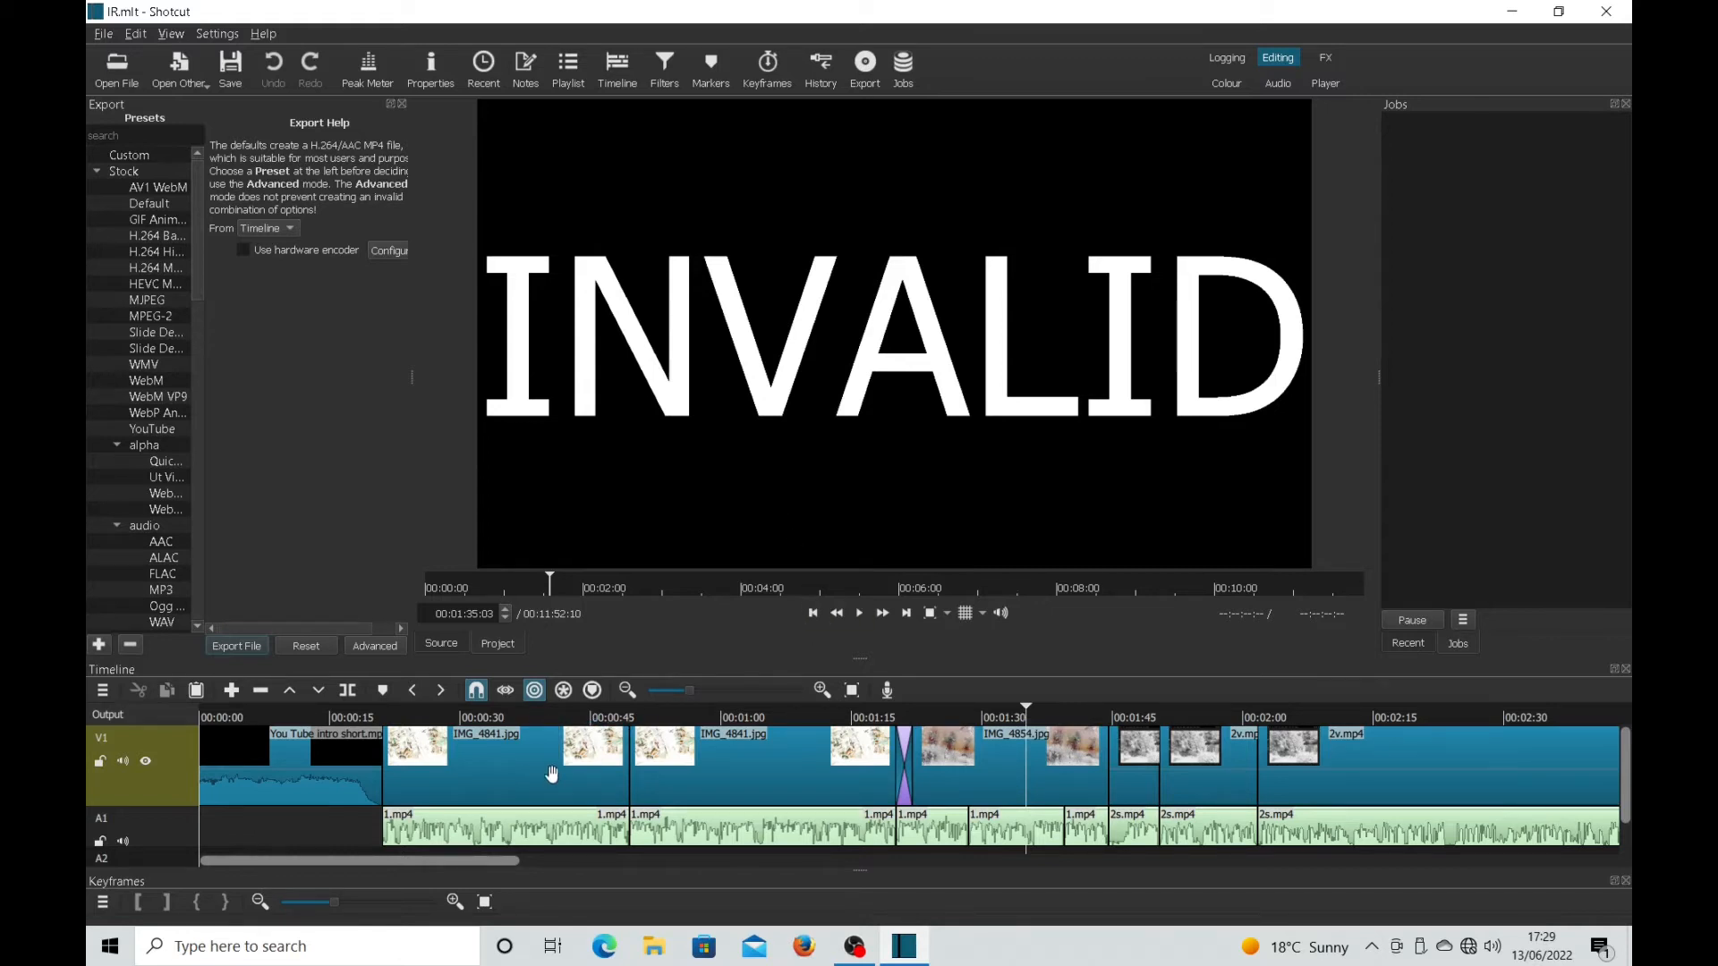
pyautogui.moveTo(907, 791)
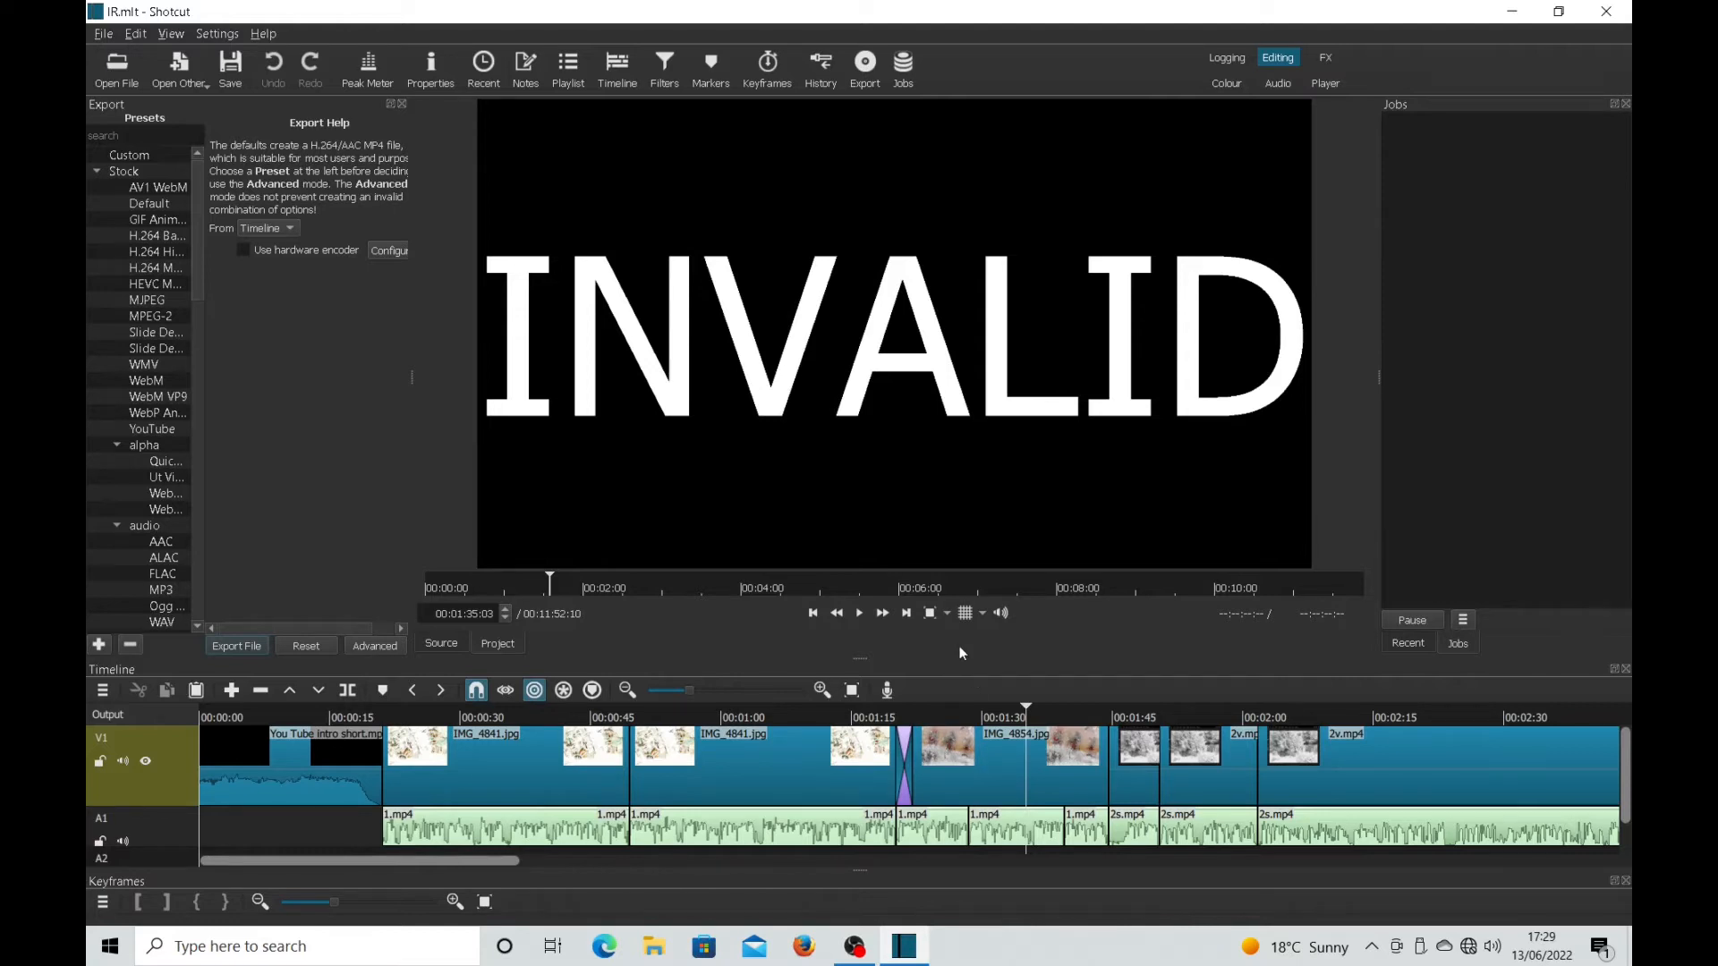
pyautogui.moveTo(962, 651)
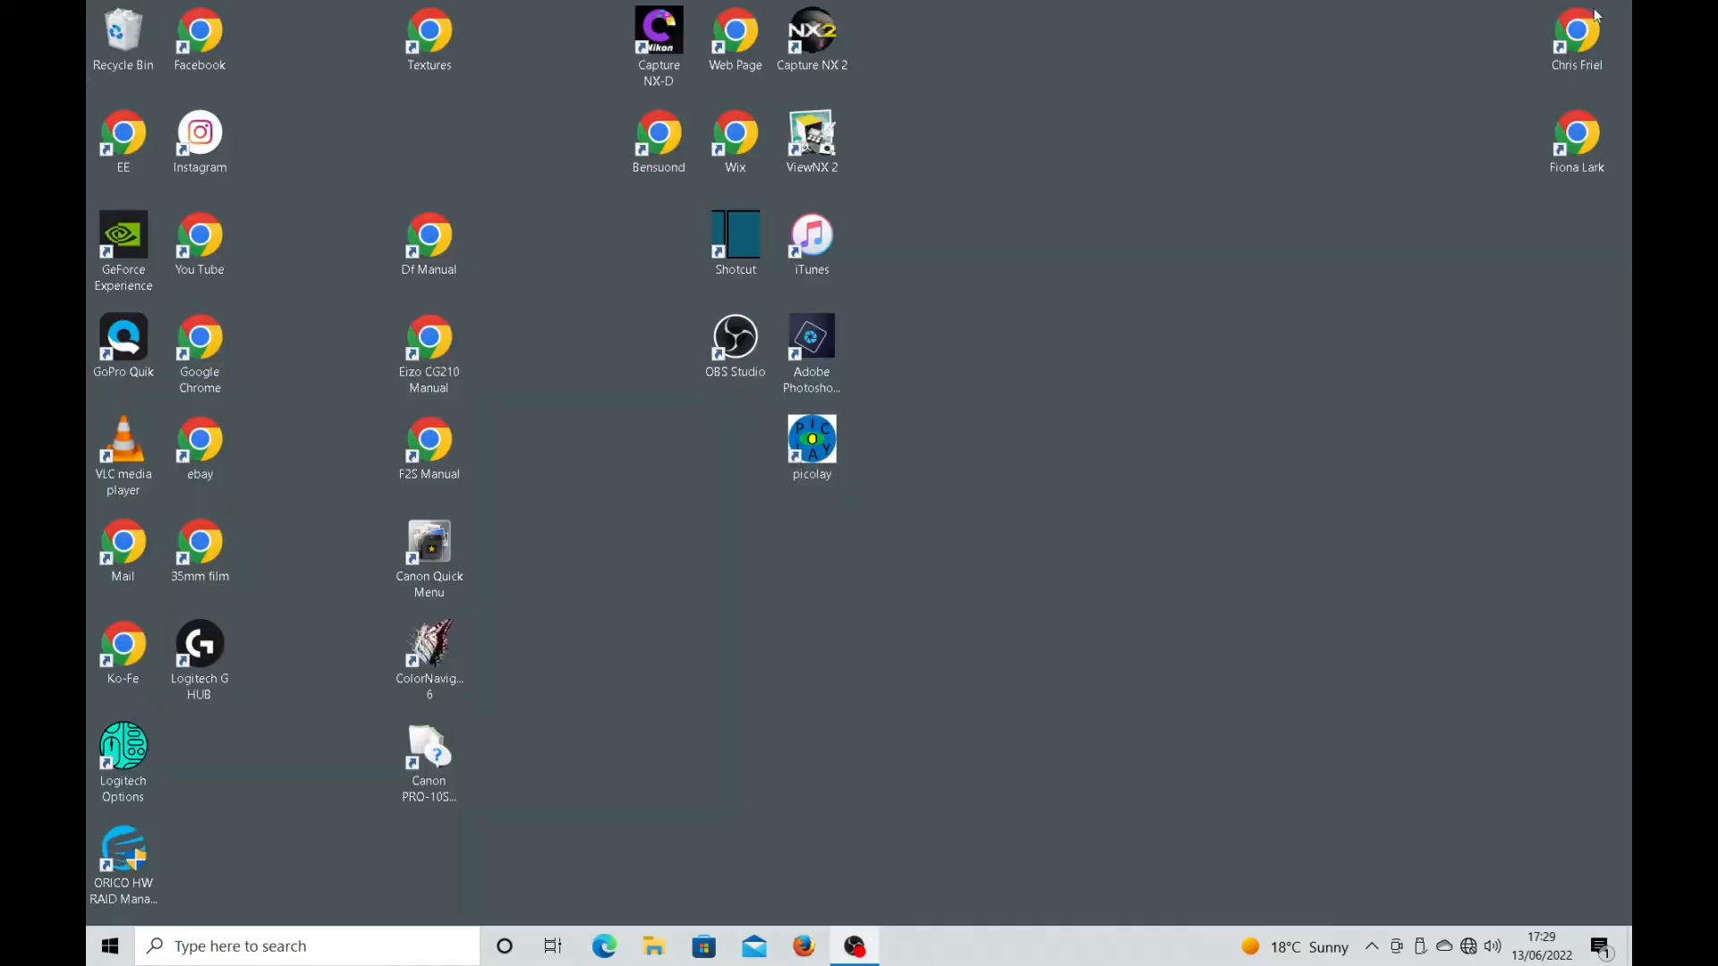
pyautogui.moveTo(764, 465)
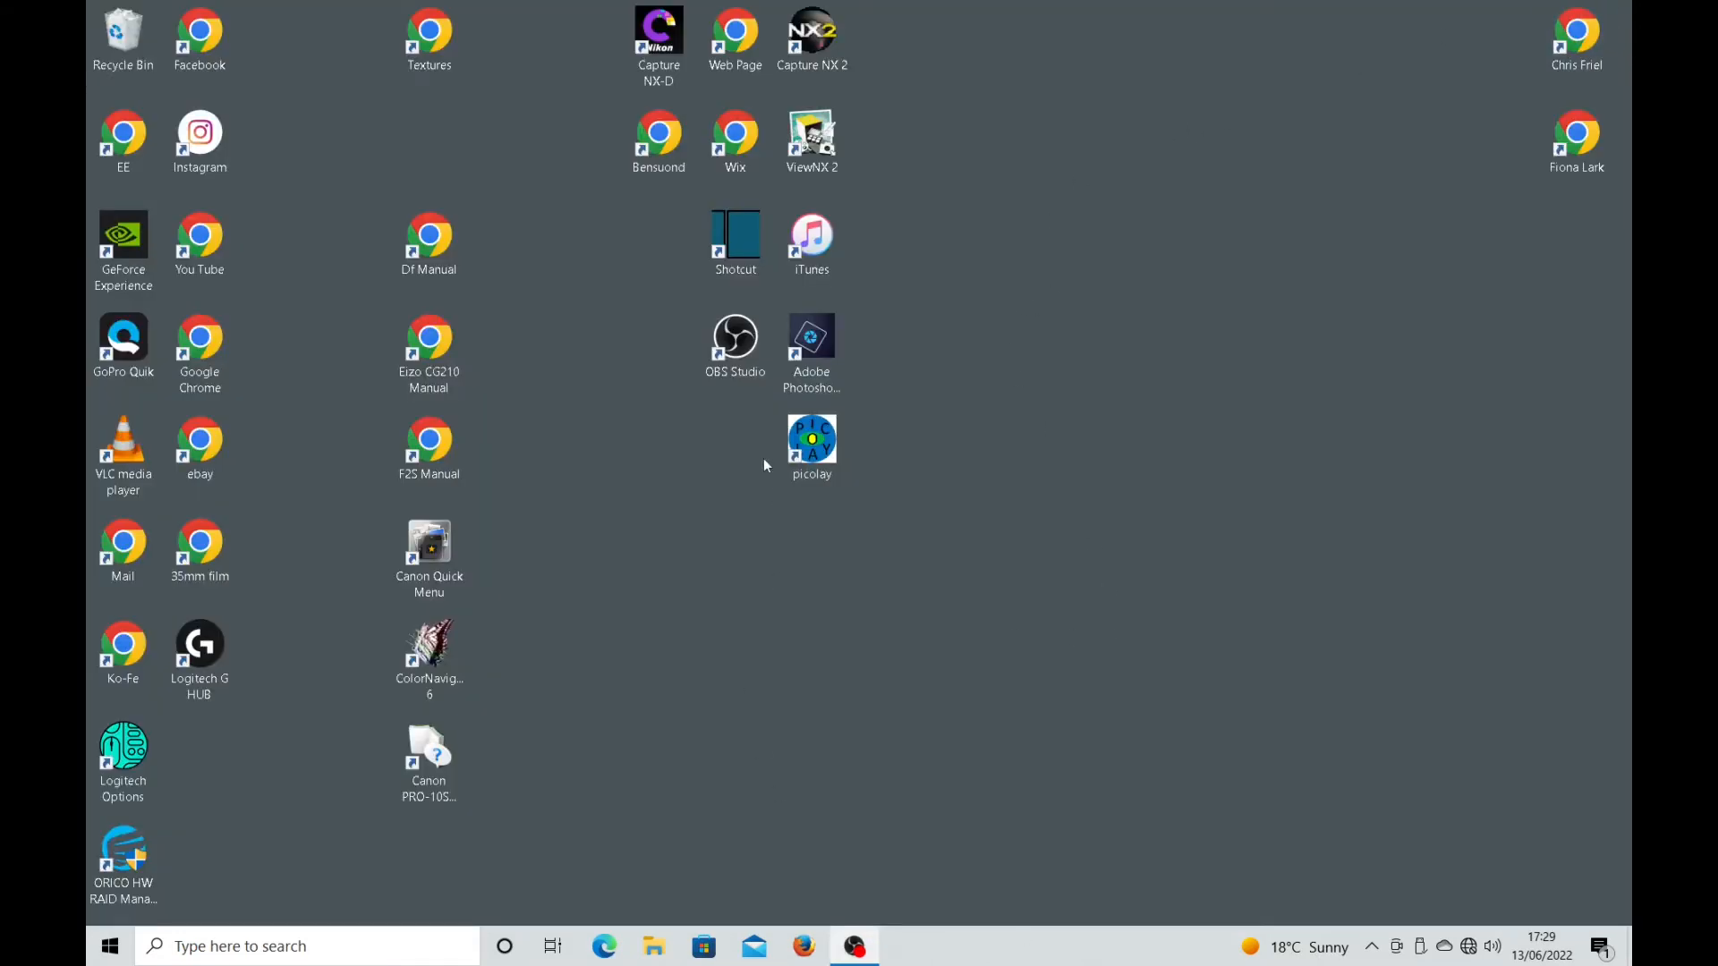
# Relaunch Shotcut from the desktop and reopen the IR project from the Videos folder
pyautogui.click(736, 242)
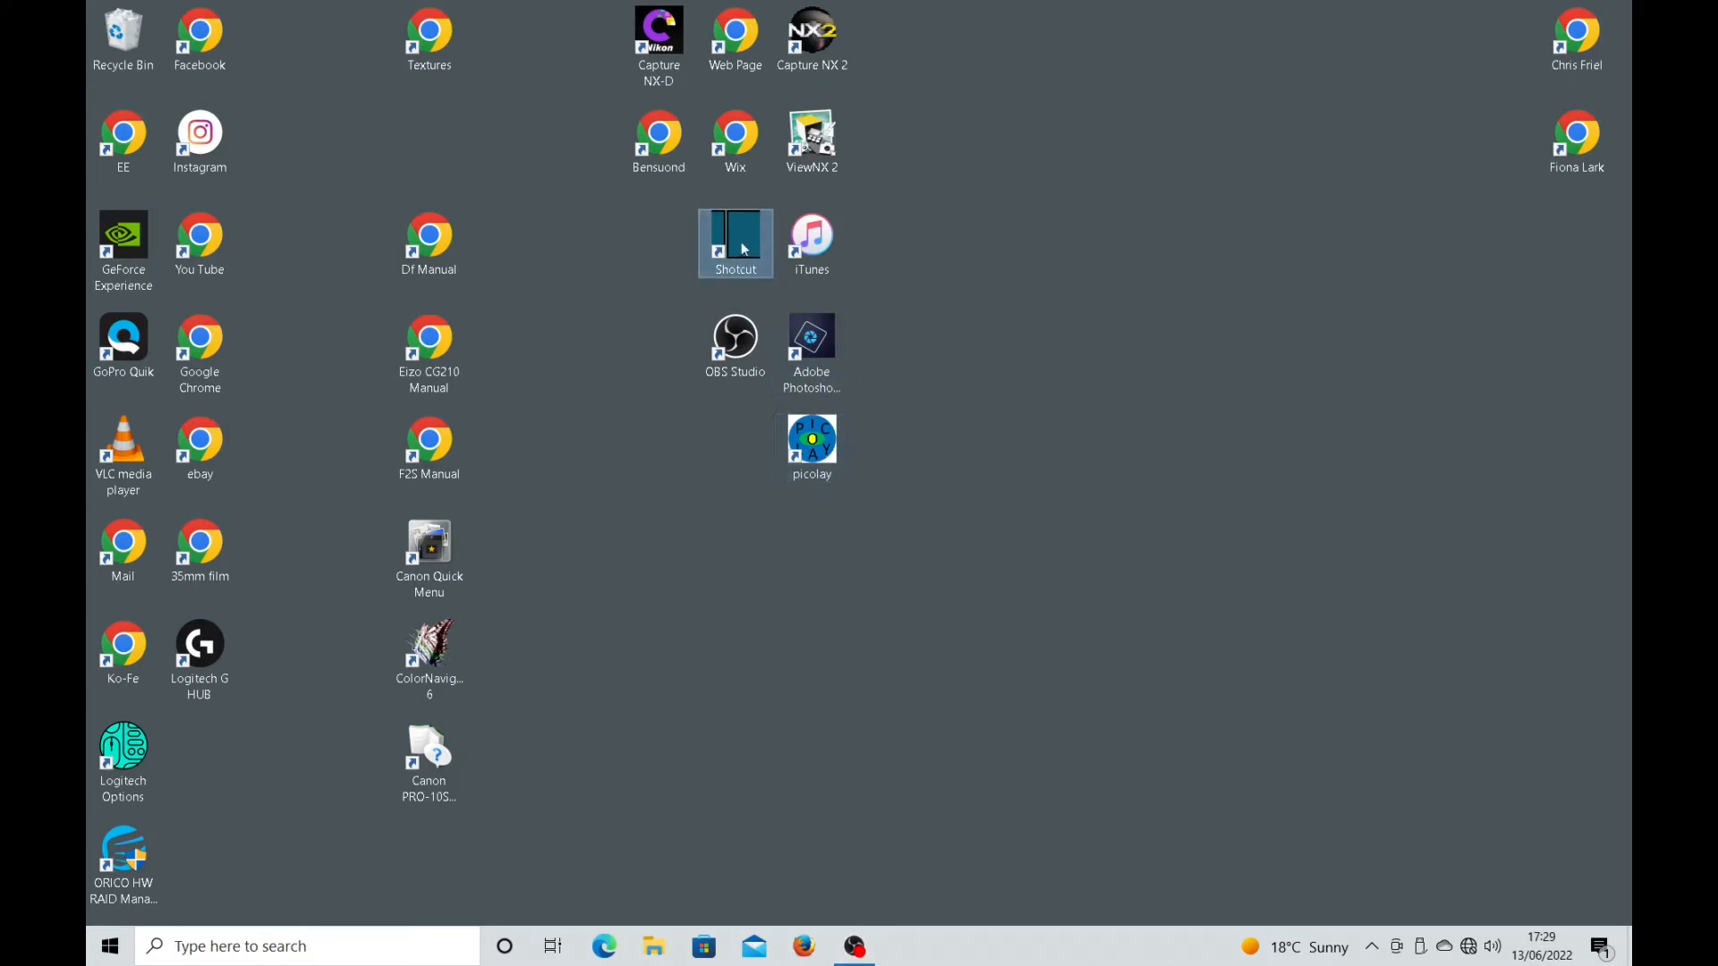
pyautogui.doubleClick(736, 242)
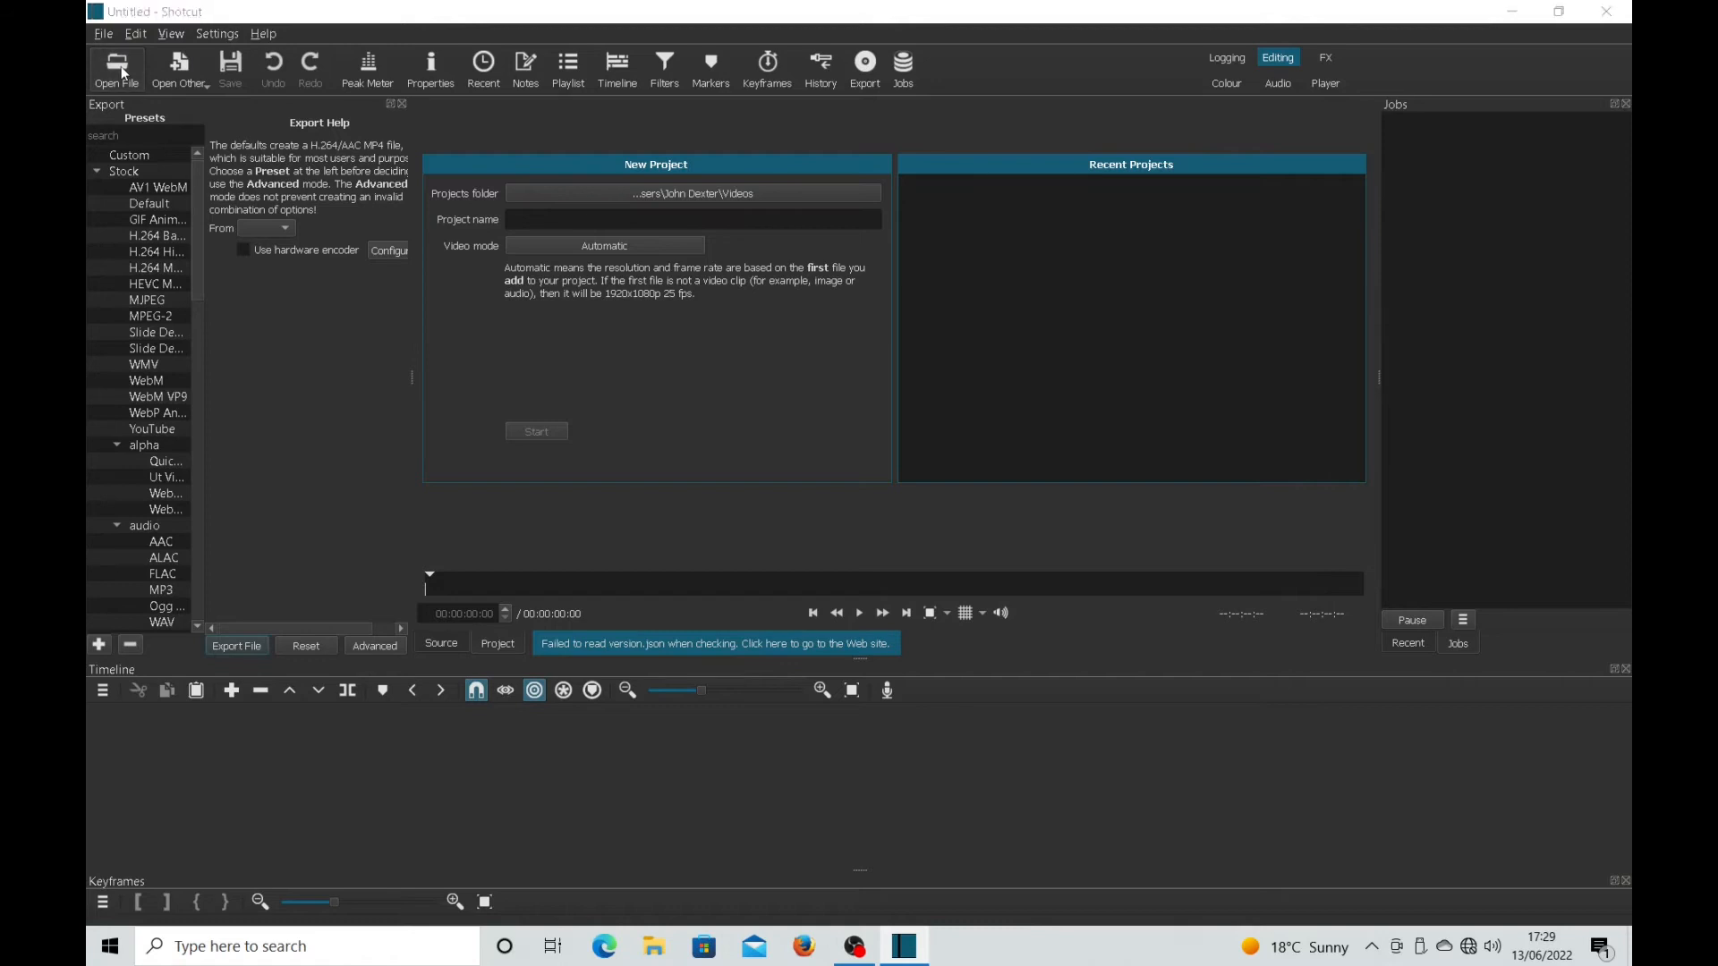
pyautogui.click(116, 64)
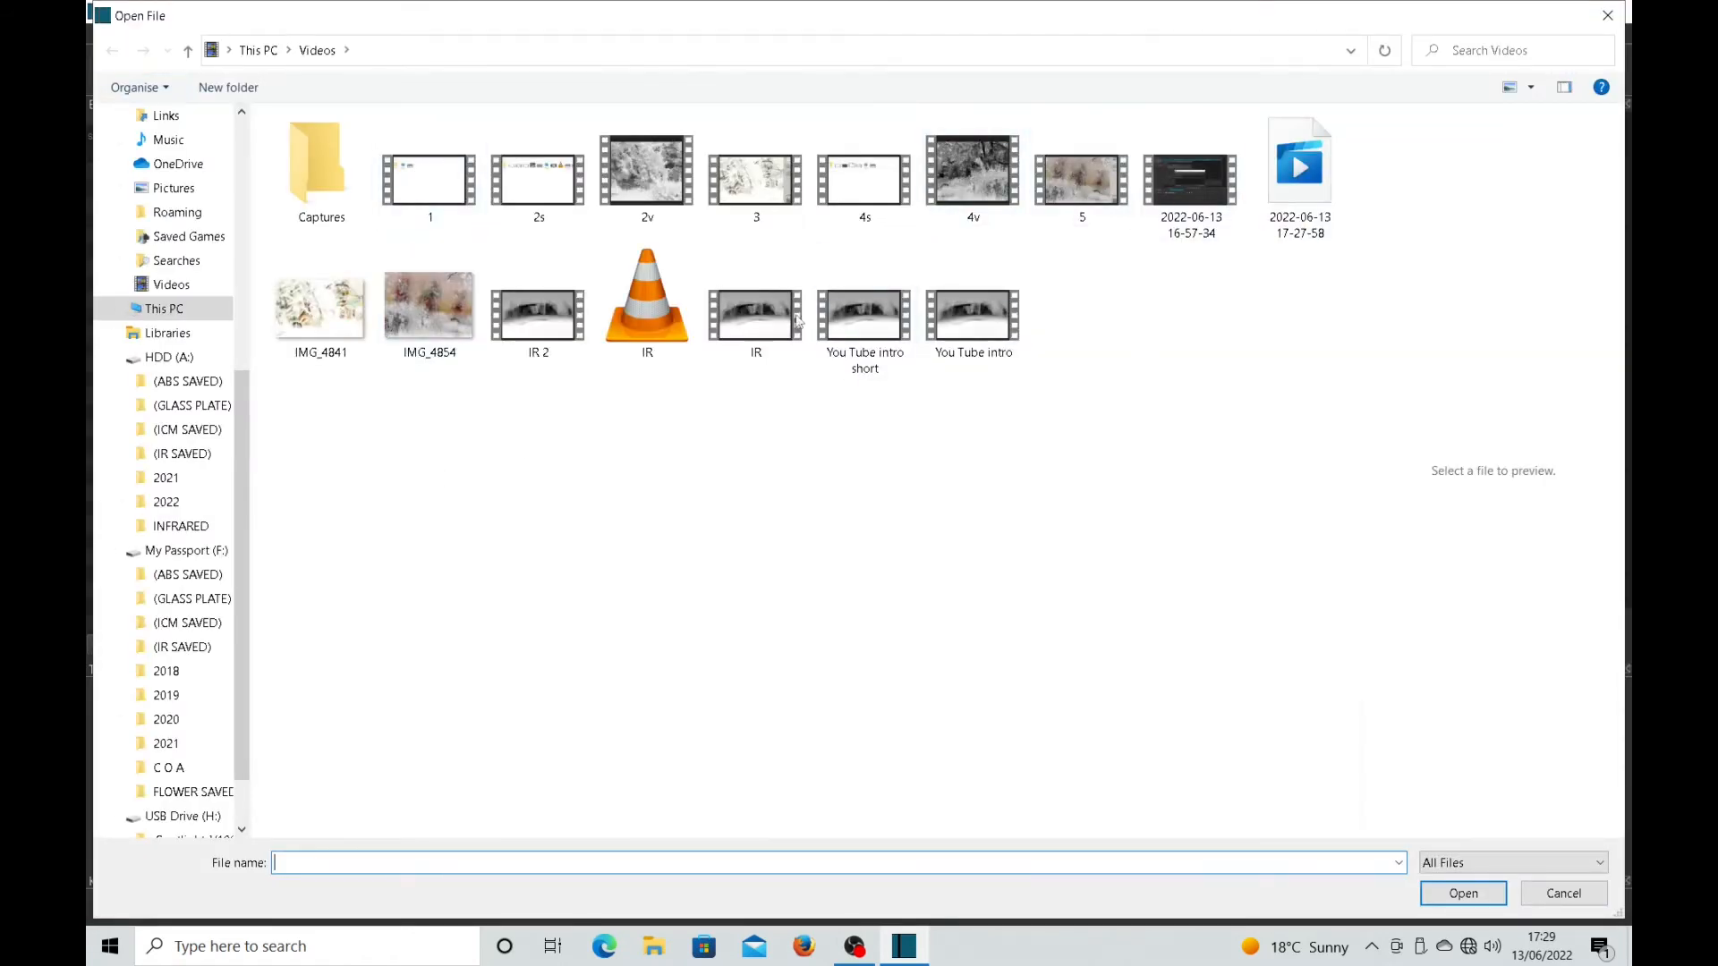
pyautogui.click(646, 305)
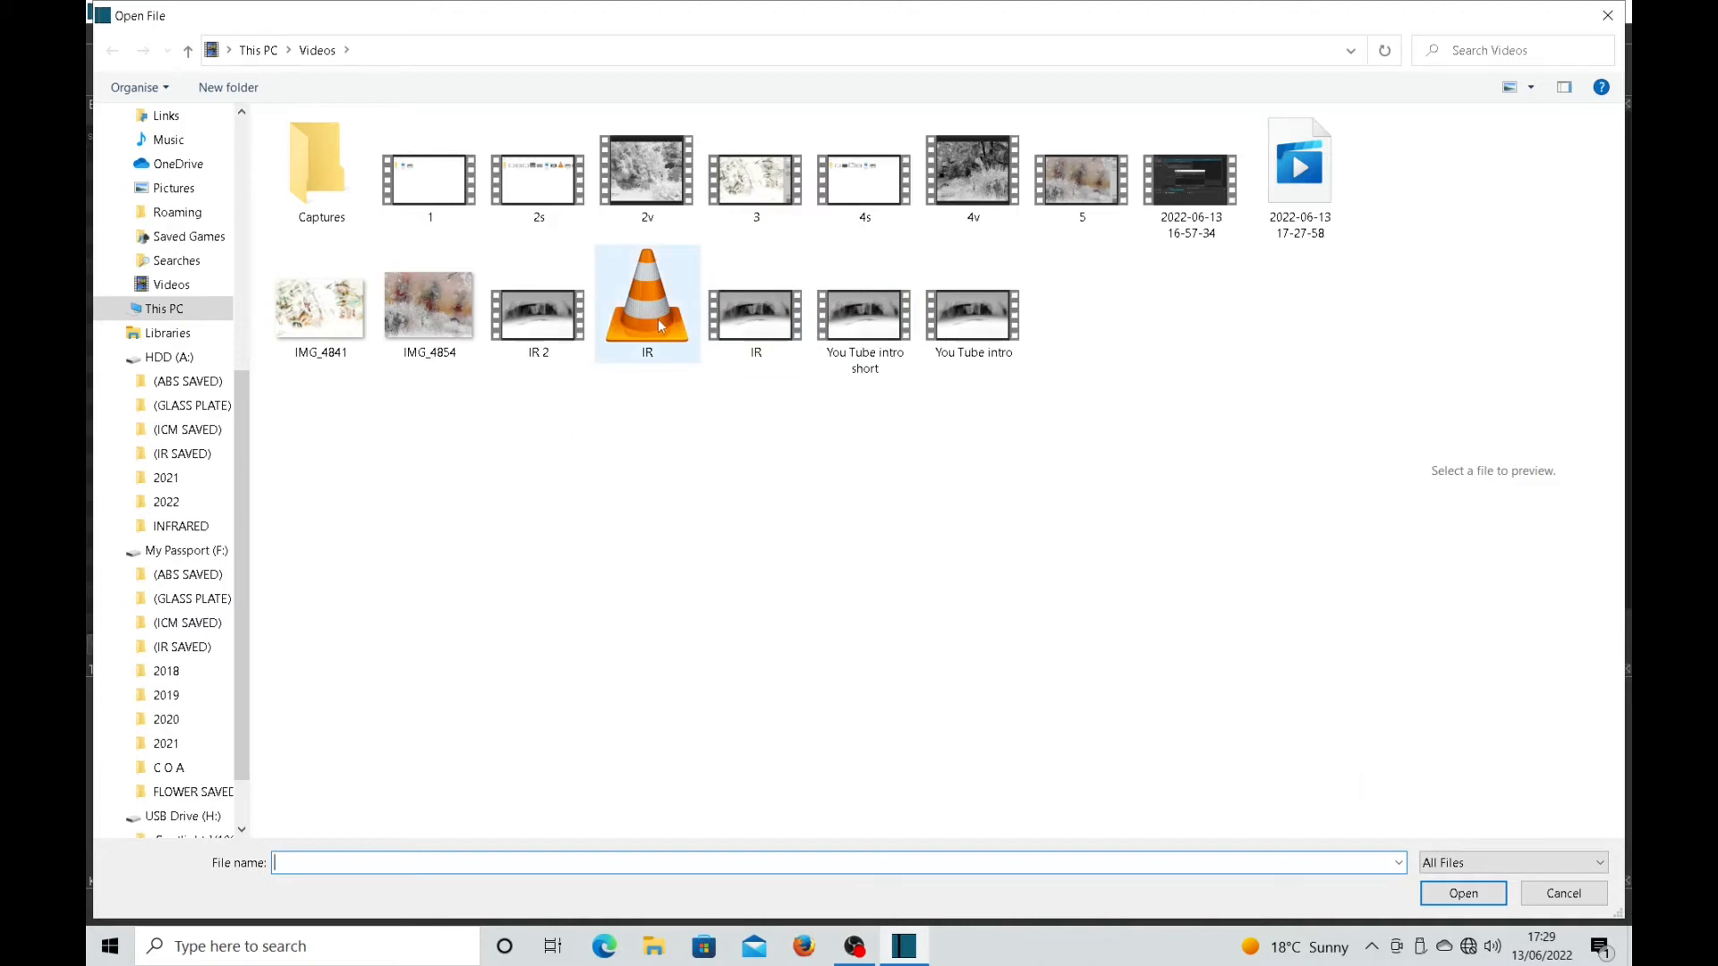
pyautogui.moveTo(646, 312)
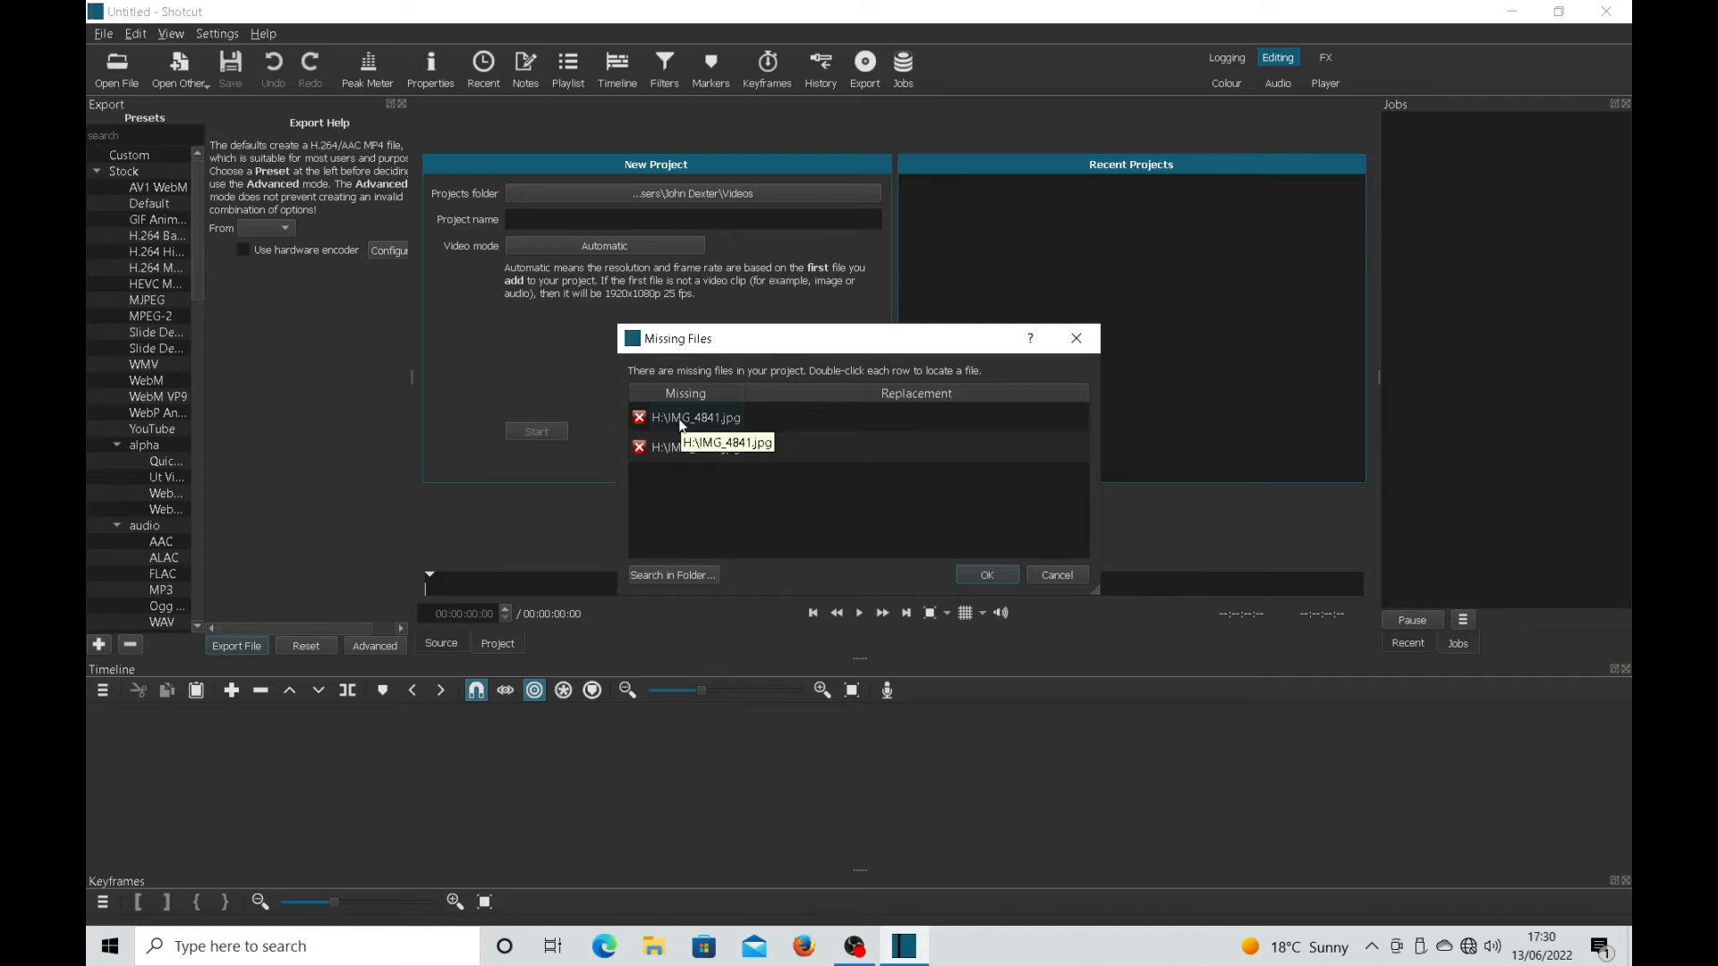
# Relink missing IMG_4841.jpg to the IMG_4841 copy in the Videos folder
pyautogui.click(694, 417)
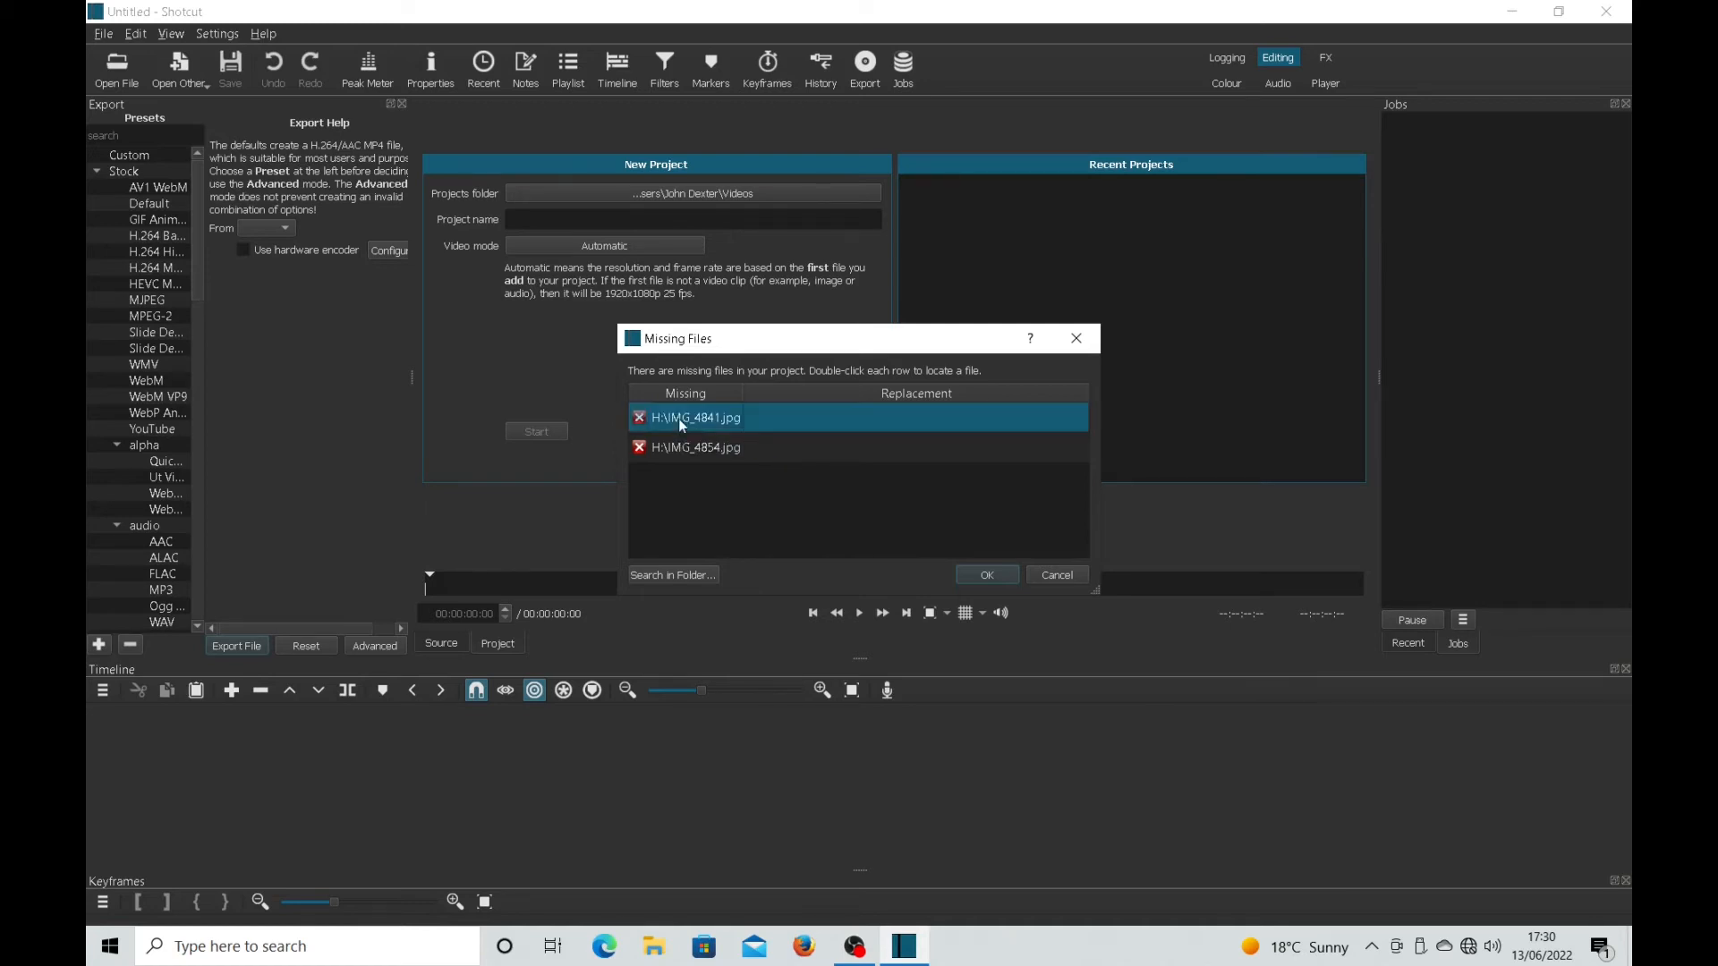
pyautogui.doubleClick(694, 417)
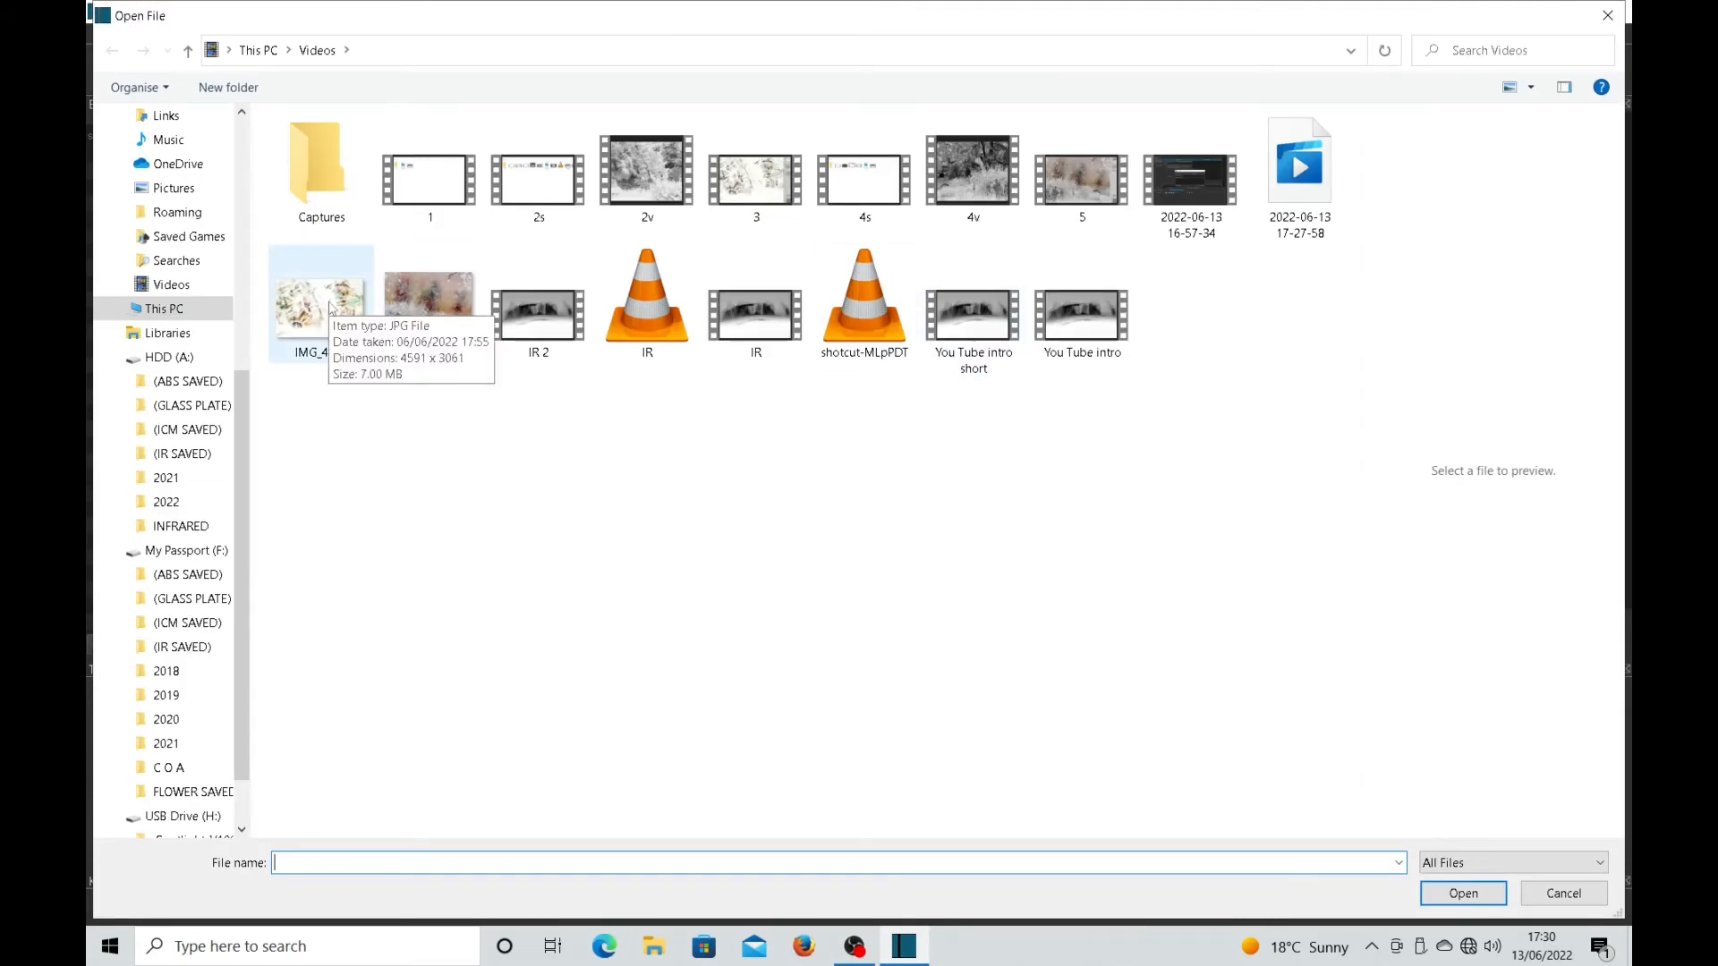
pyautogui.click(1461, 893)
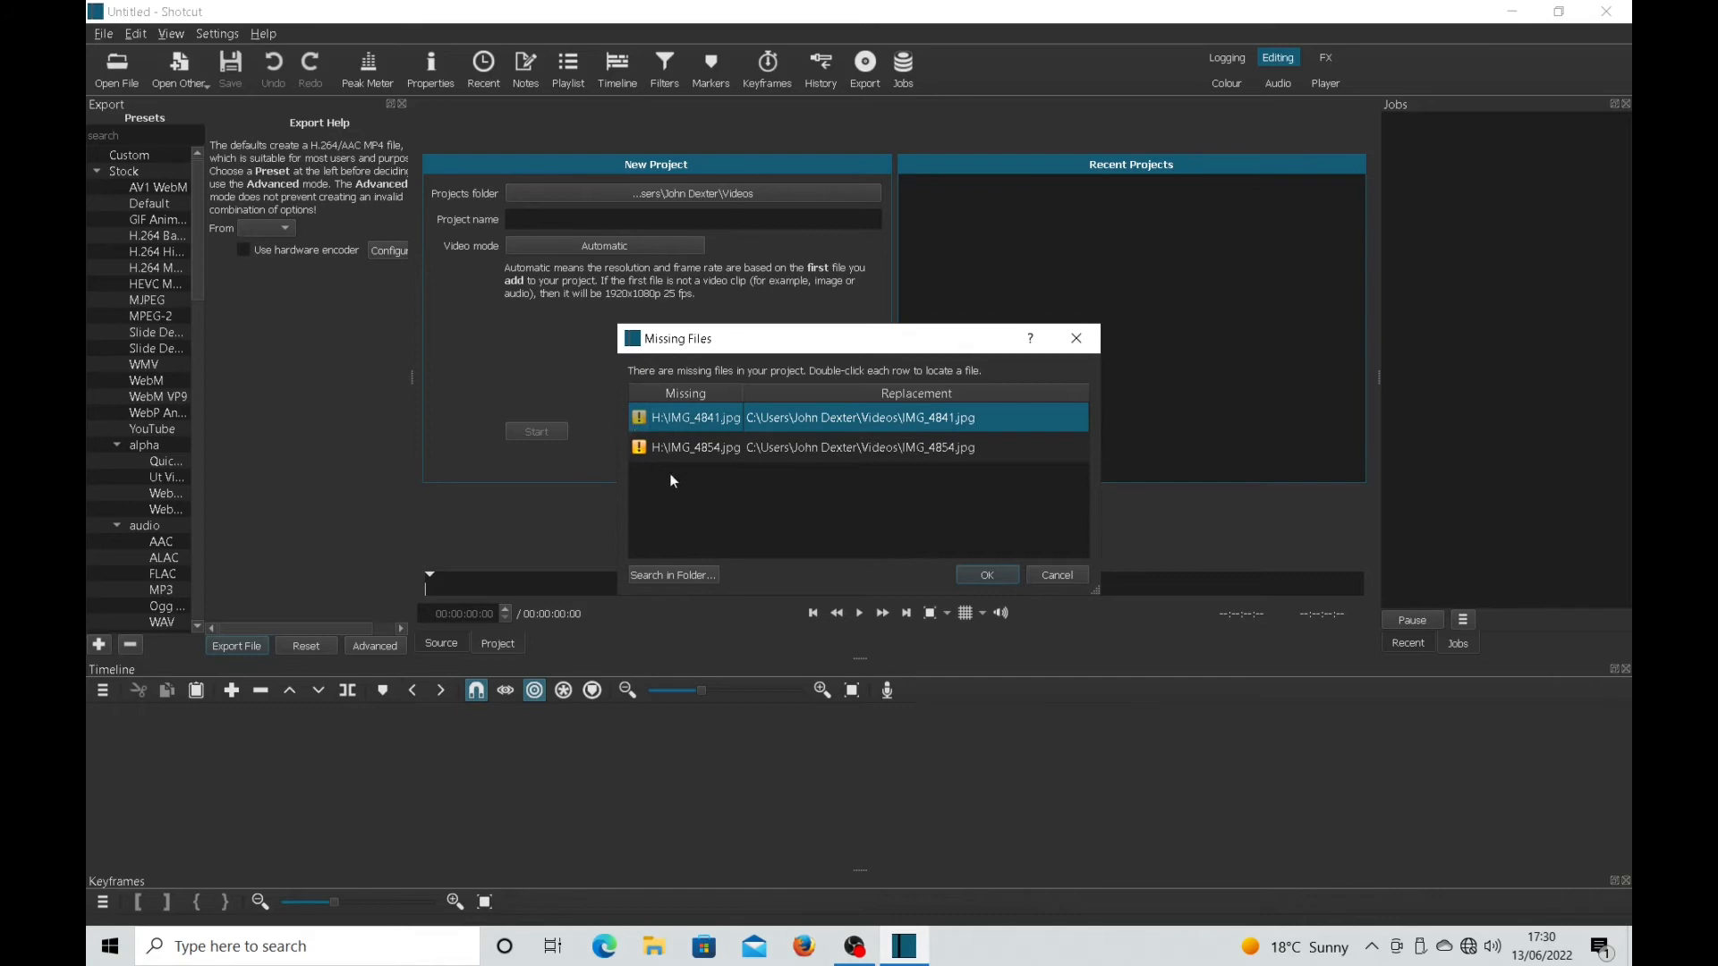
# Relink missing IMG_4854.jpg to the IMG_4854 copy in the Videos folder
pyautogui.click(768, 447)
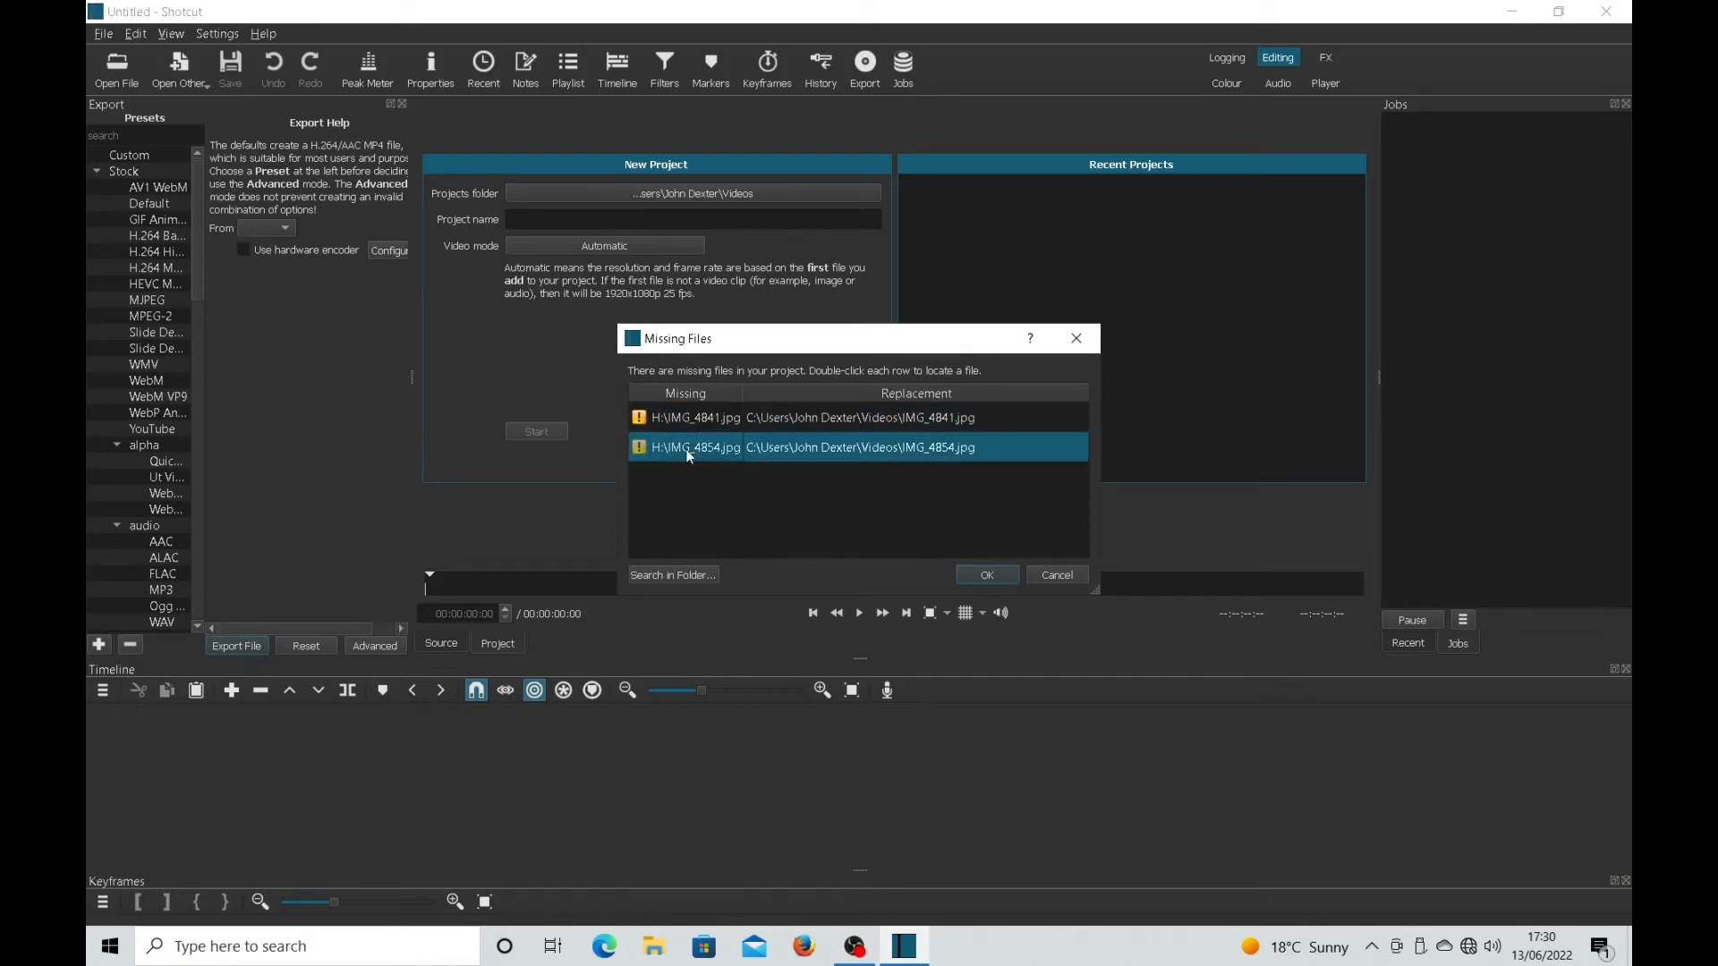
pyautogui.moveTo(686, 447)
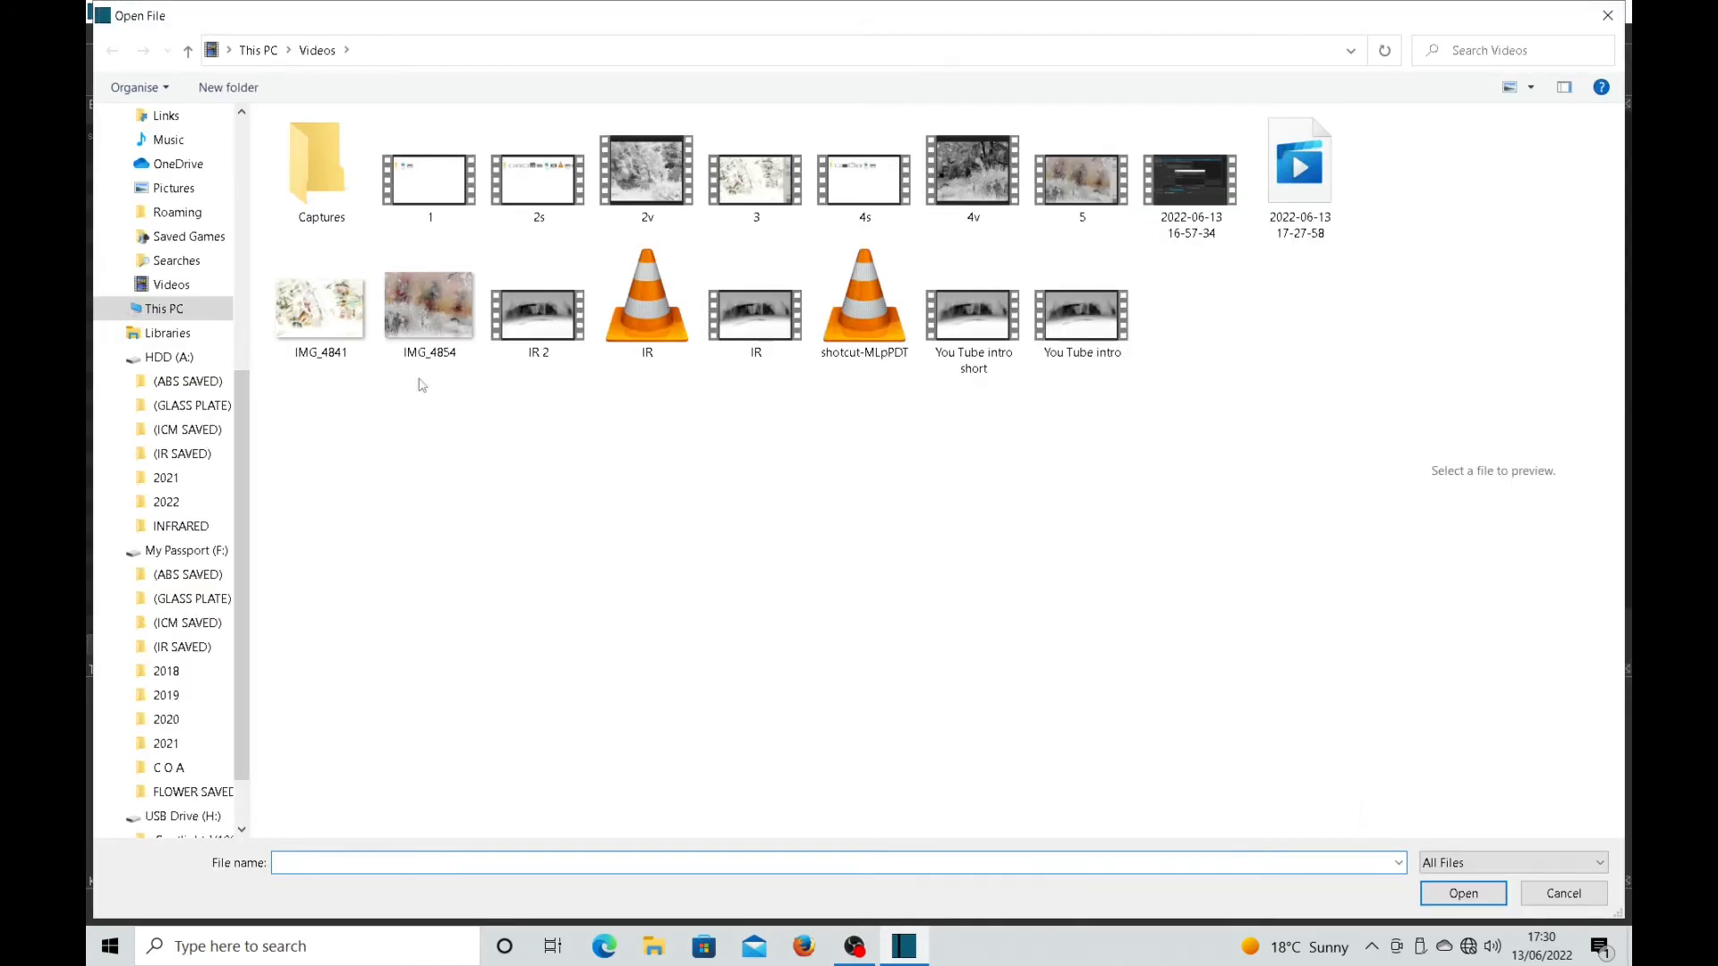
pyautogui.click(427, 304)
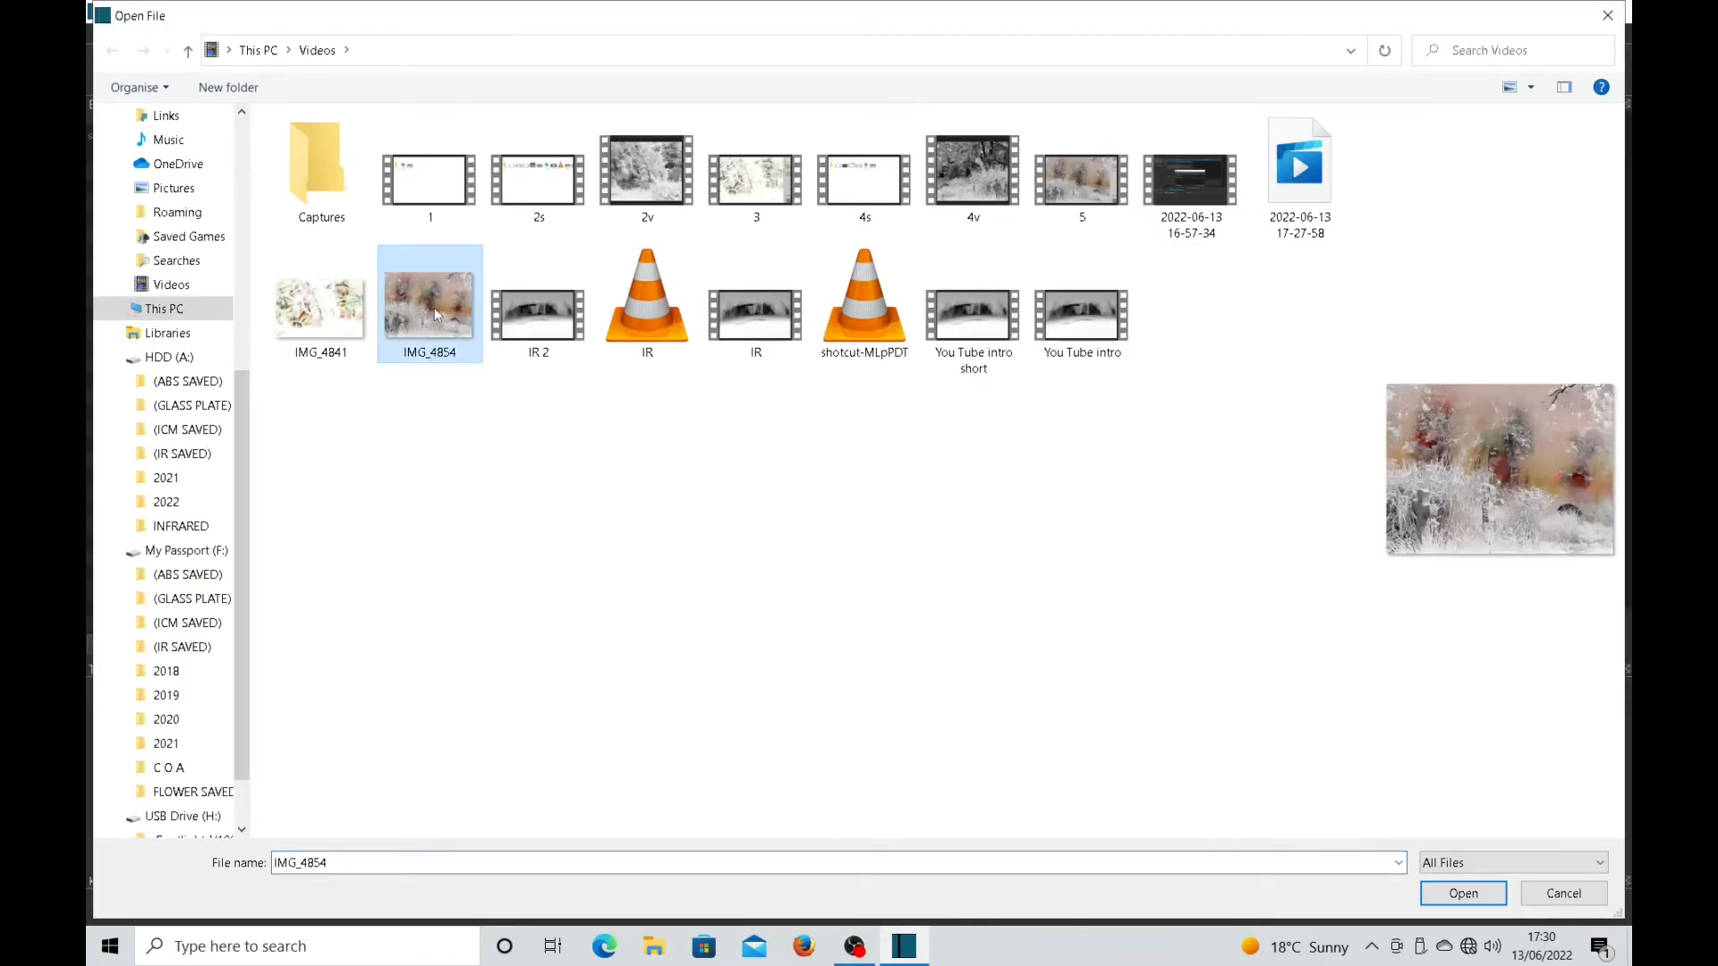
pyautogui.click(1461, 893)
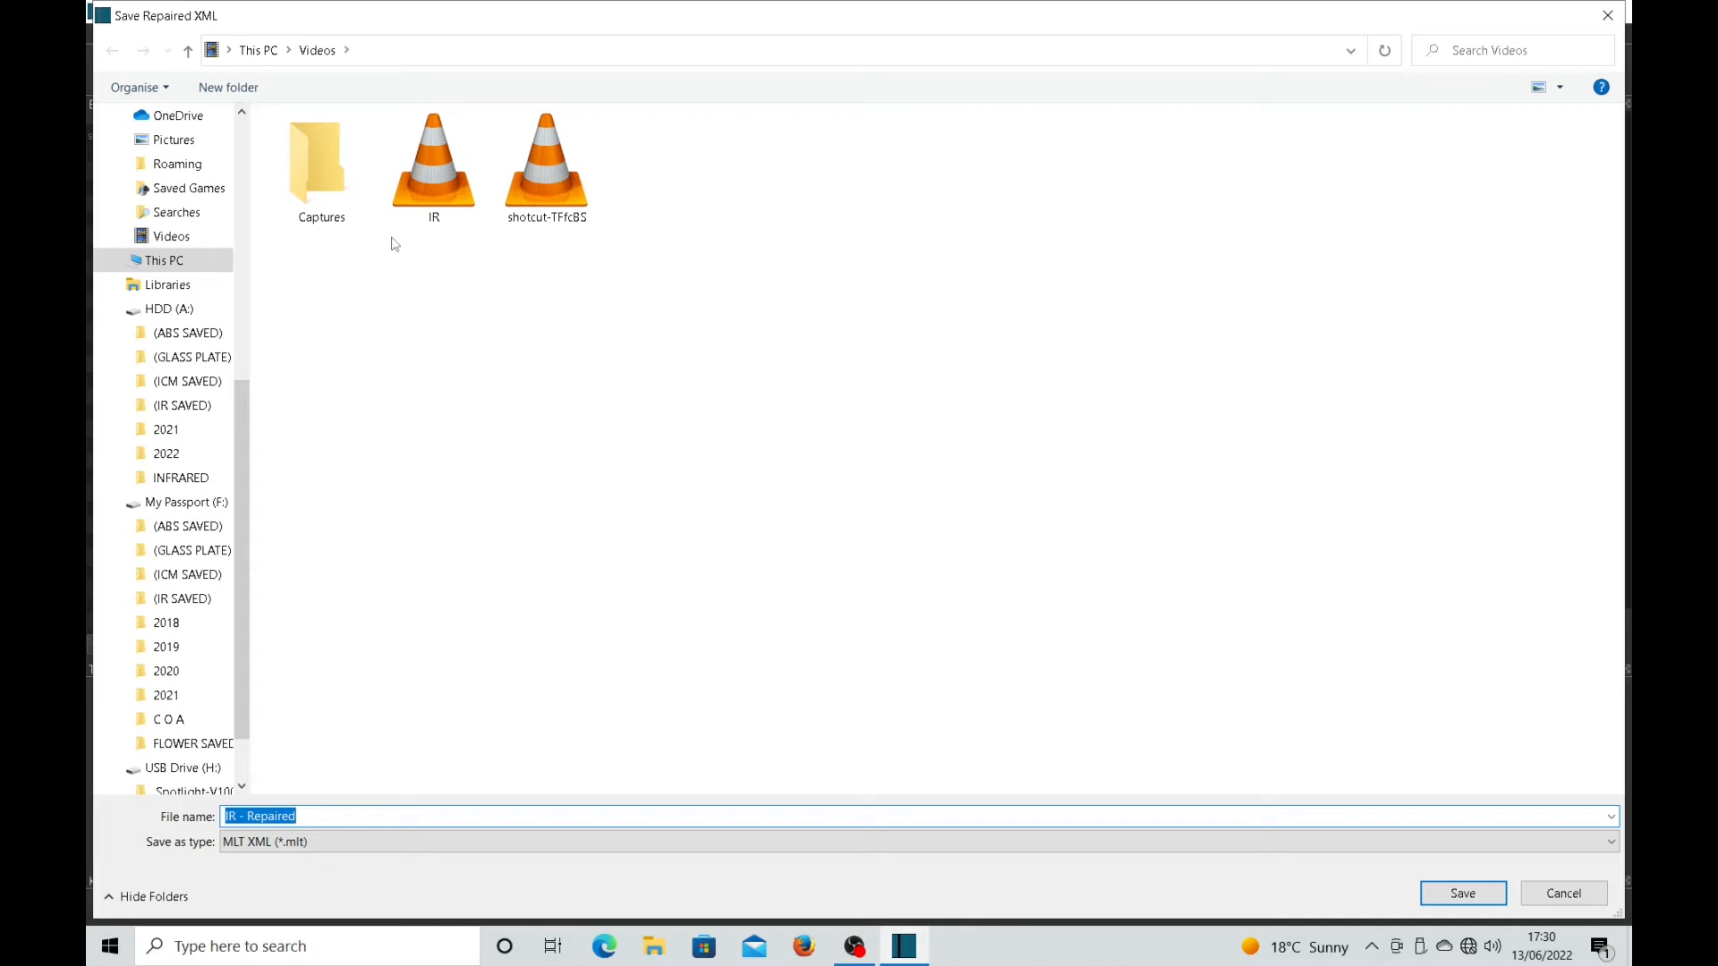
# Name the repaired MLT file 'Missing files' and save it in the Videos folder
pyautogui.click(433, 165)
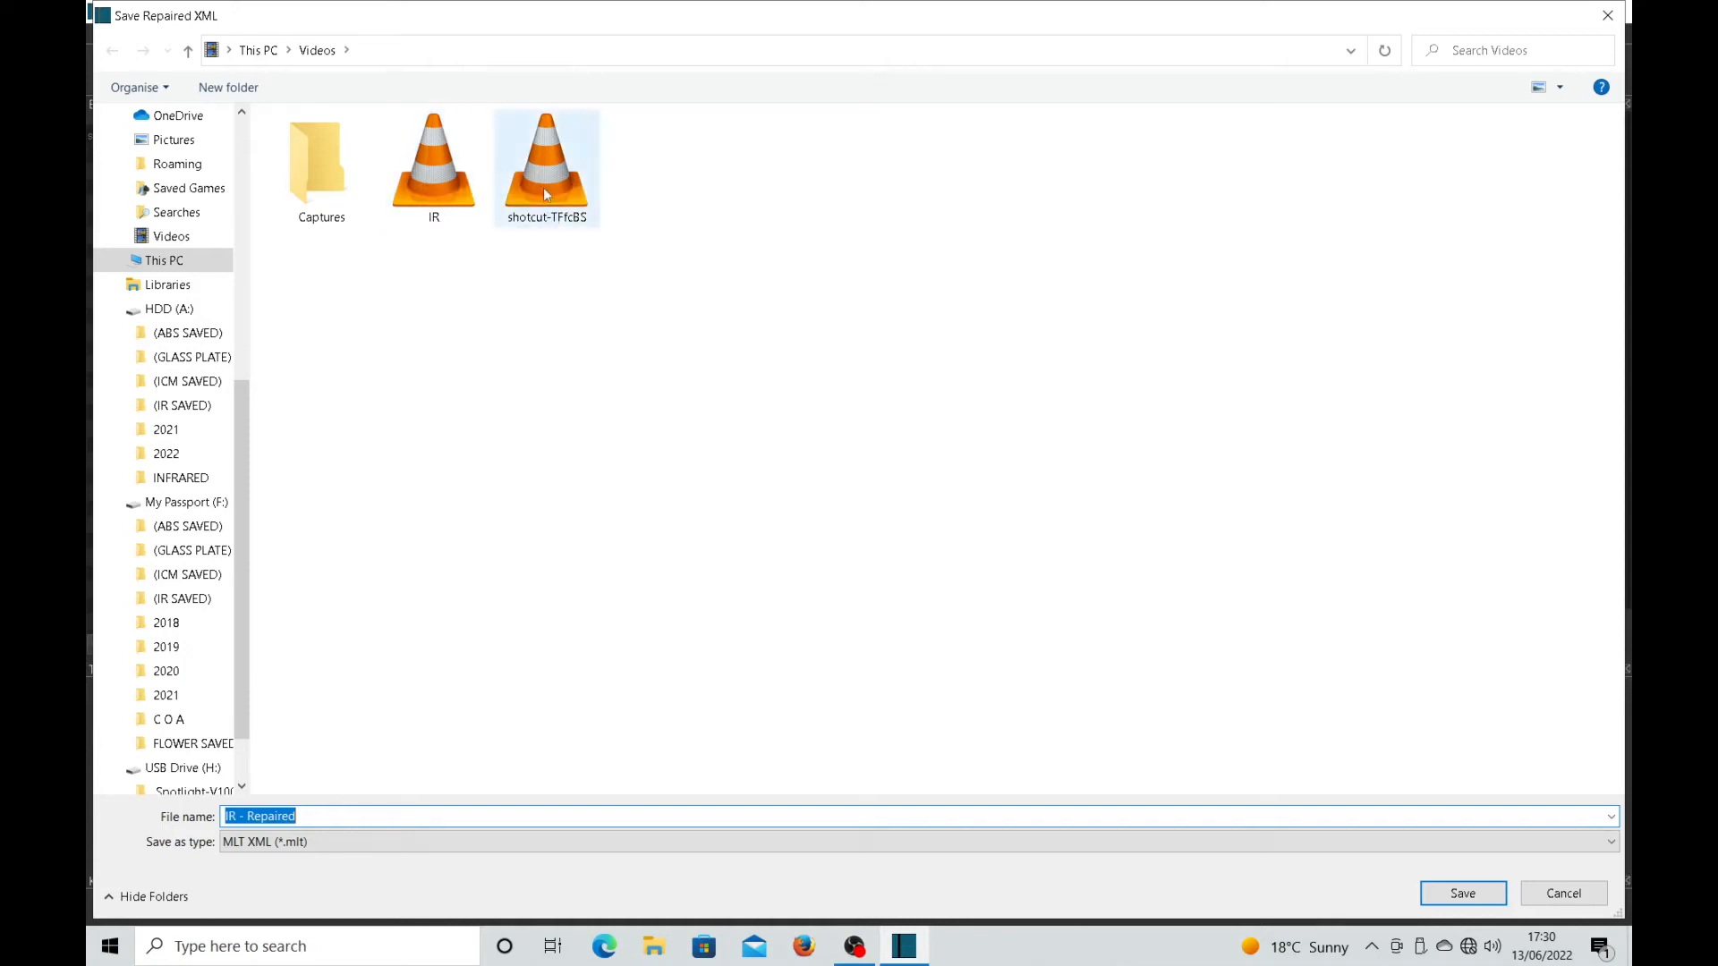
pyautogui.moveTo(537, 299)
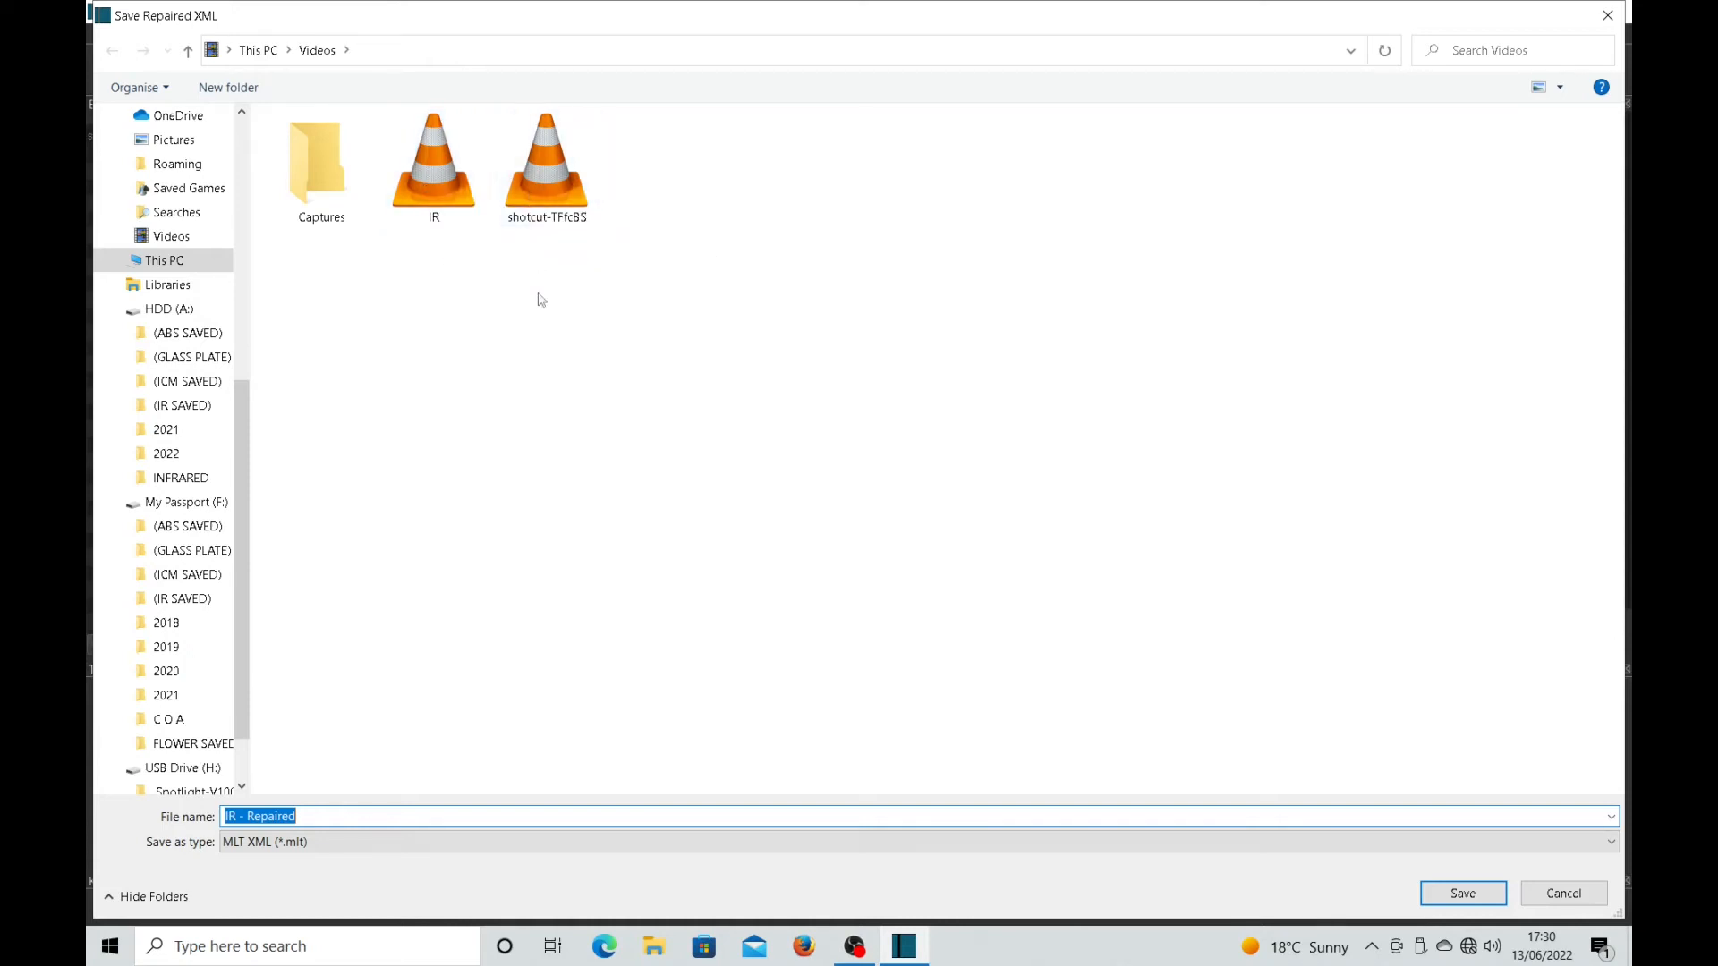
pyautogui.click(545, 165)
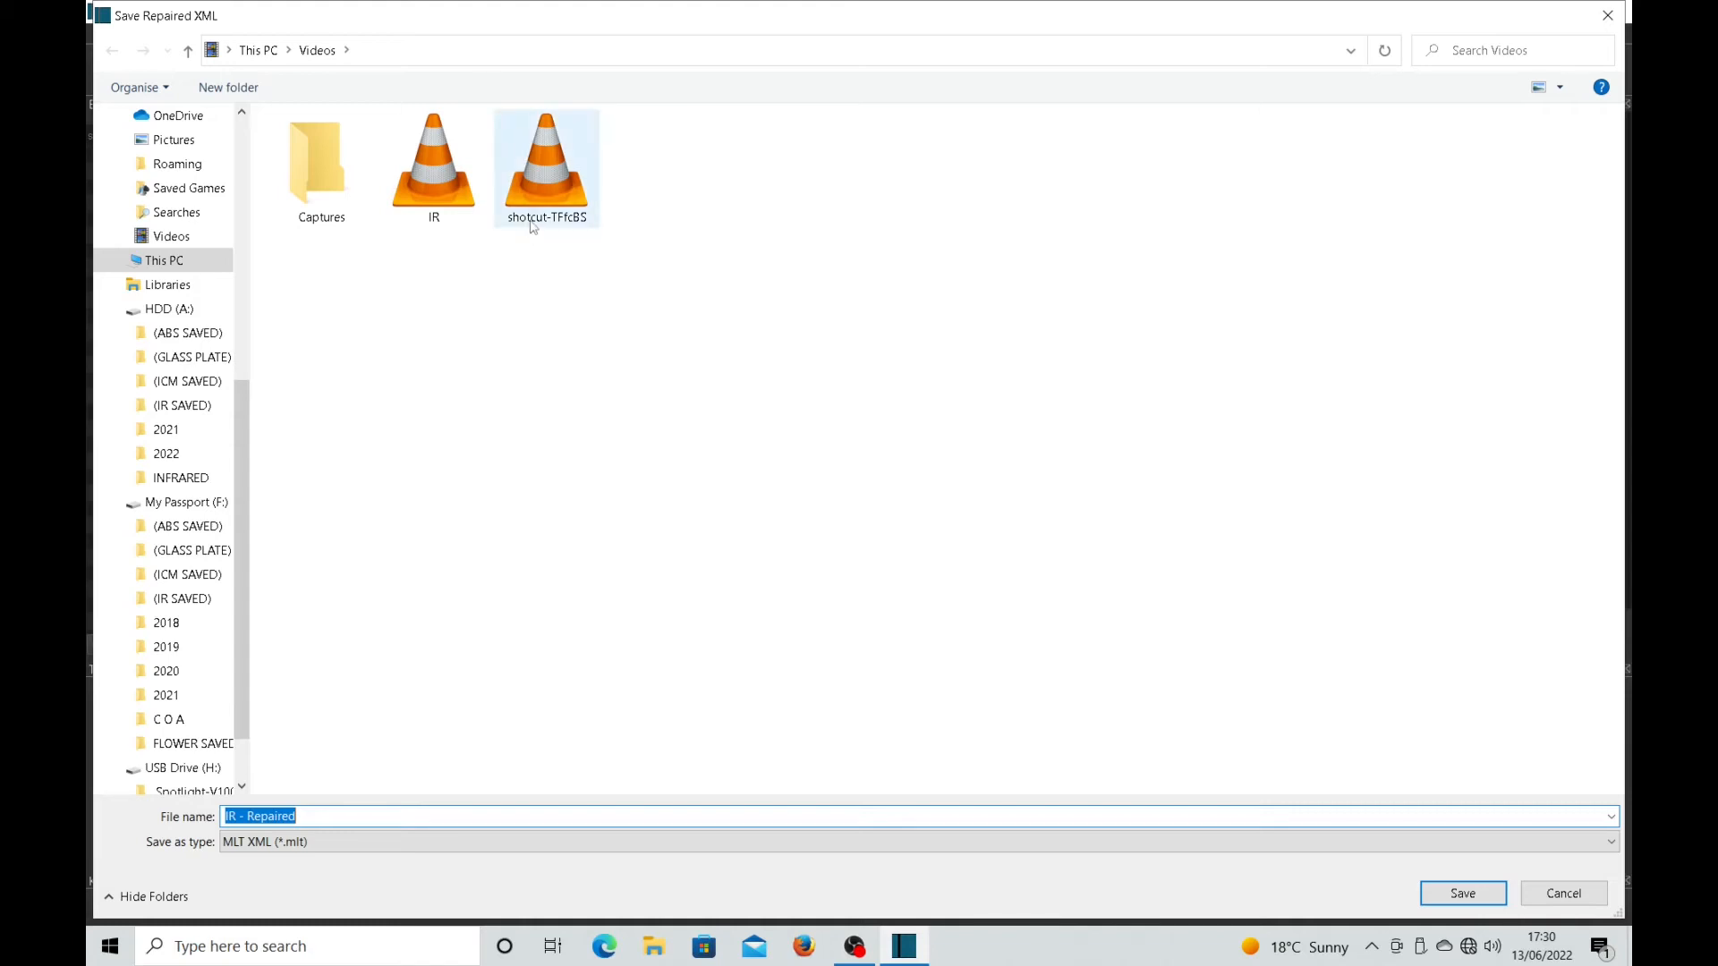
pyautogui.moveTo(535, 223)
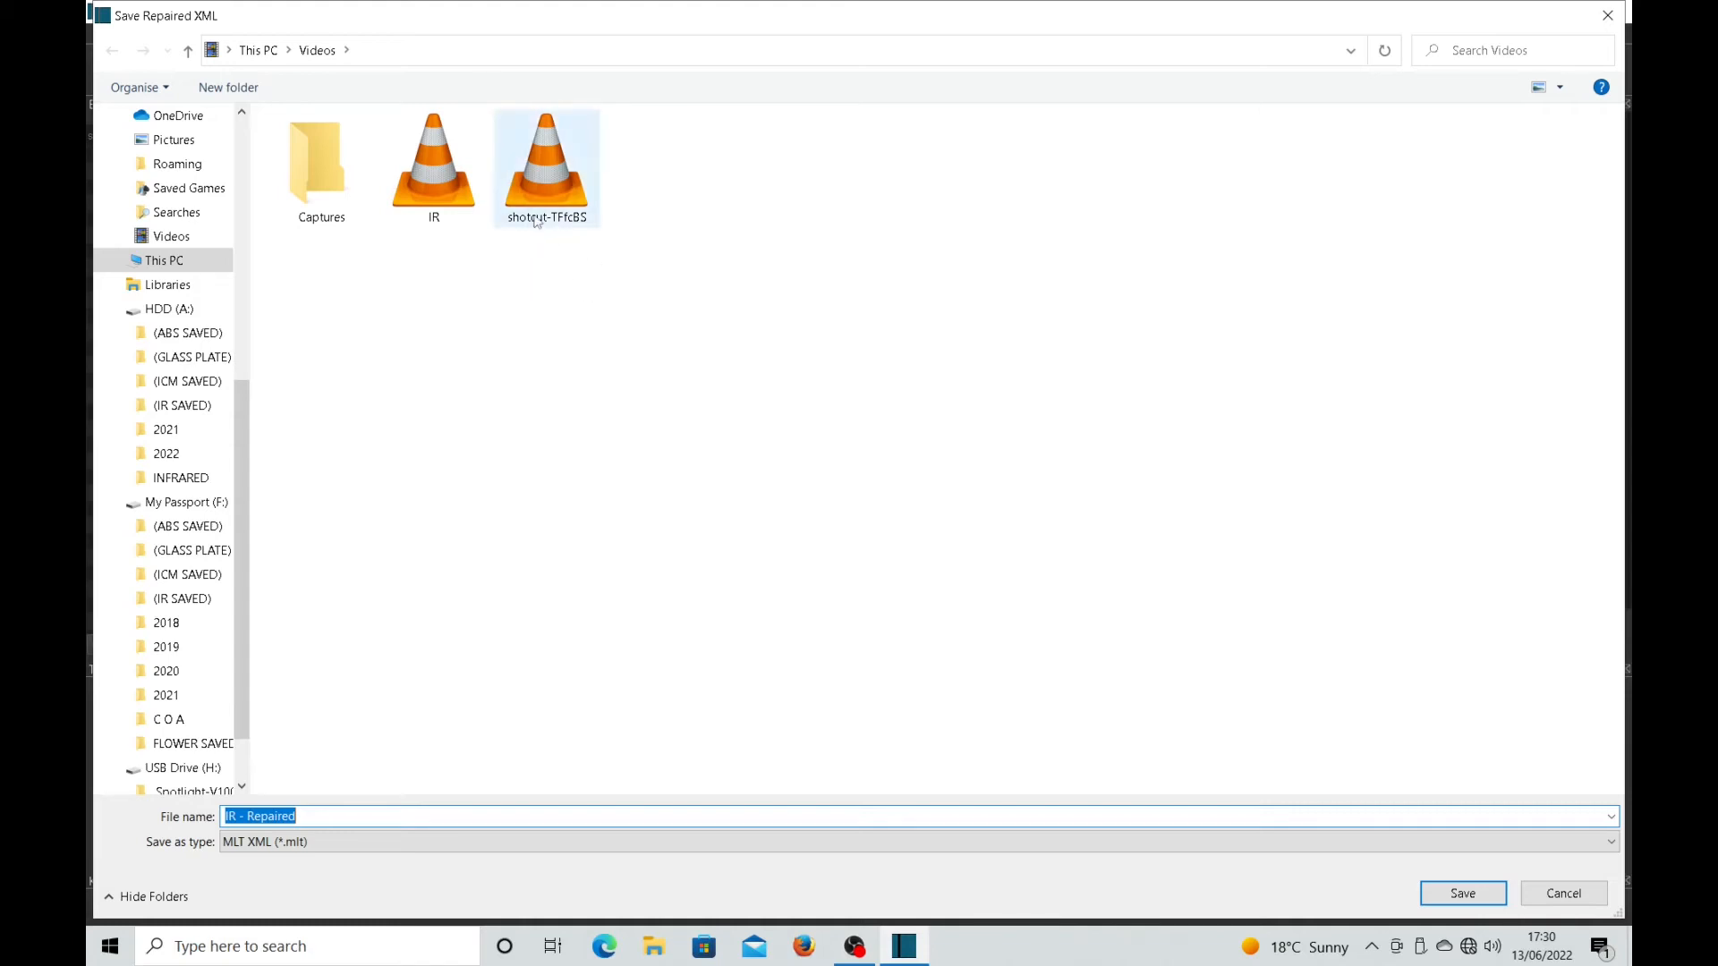
pyautogui.moveTo(546, 170)
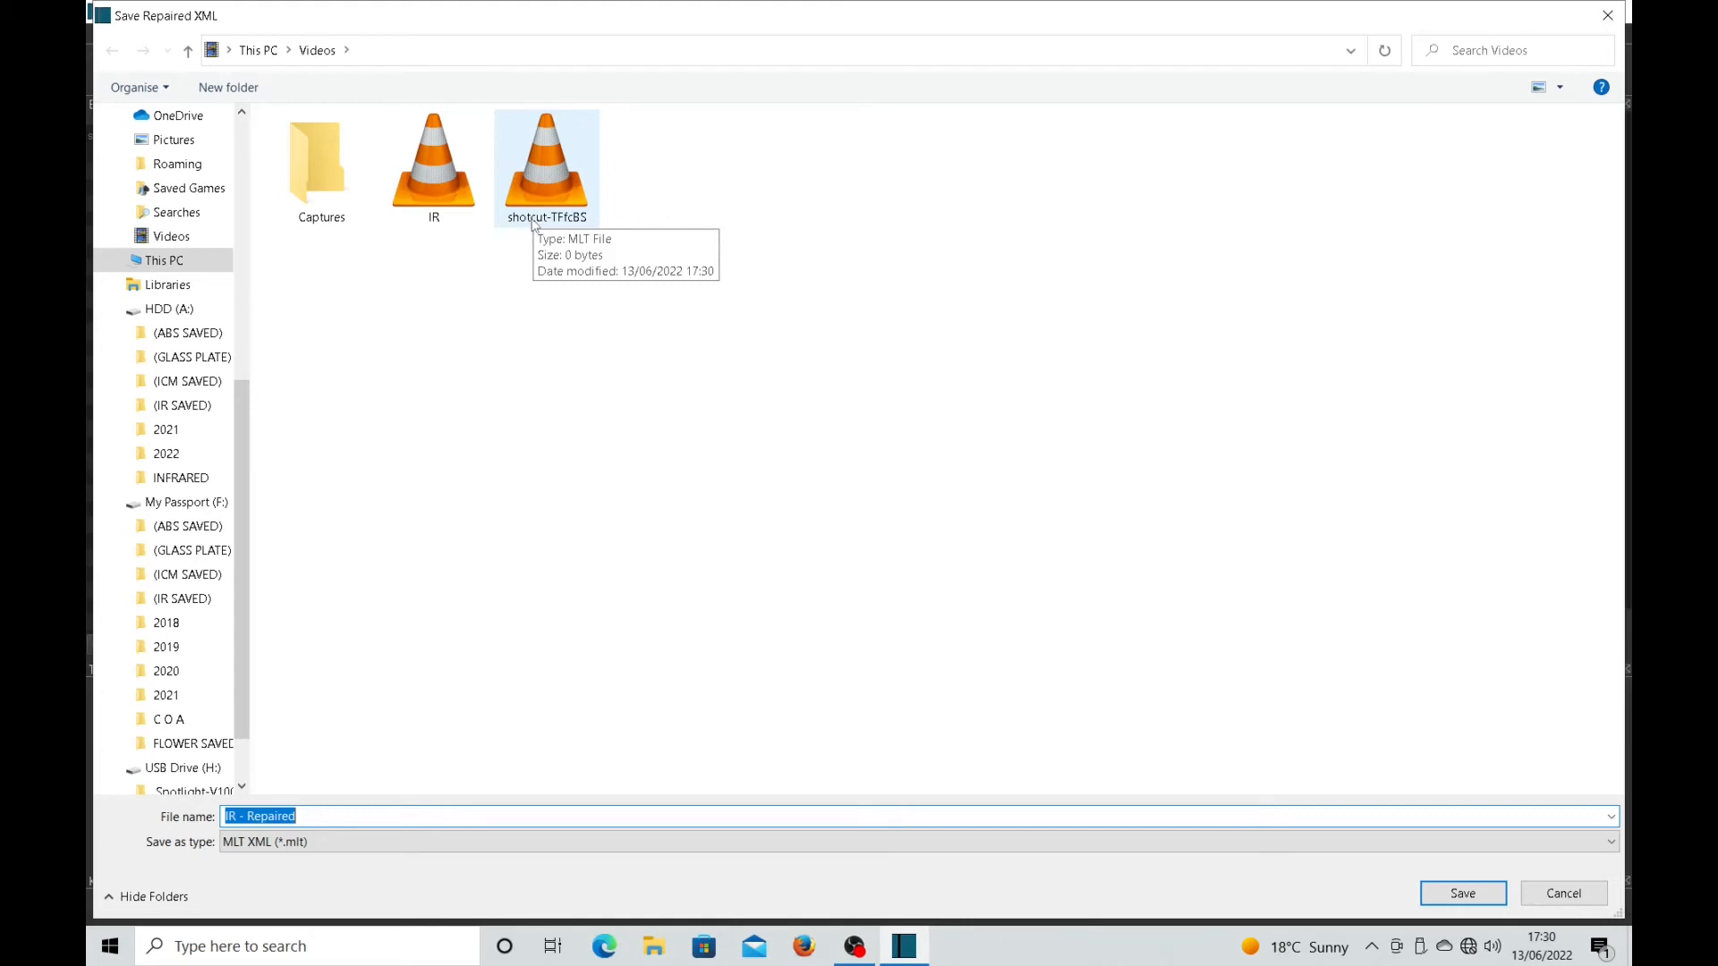
pyautogui.moveTo(476, 437)
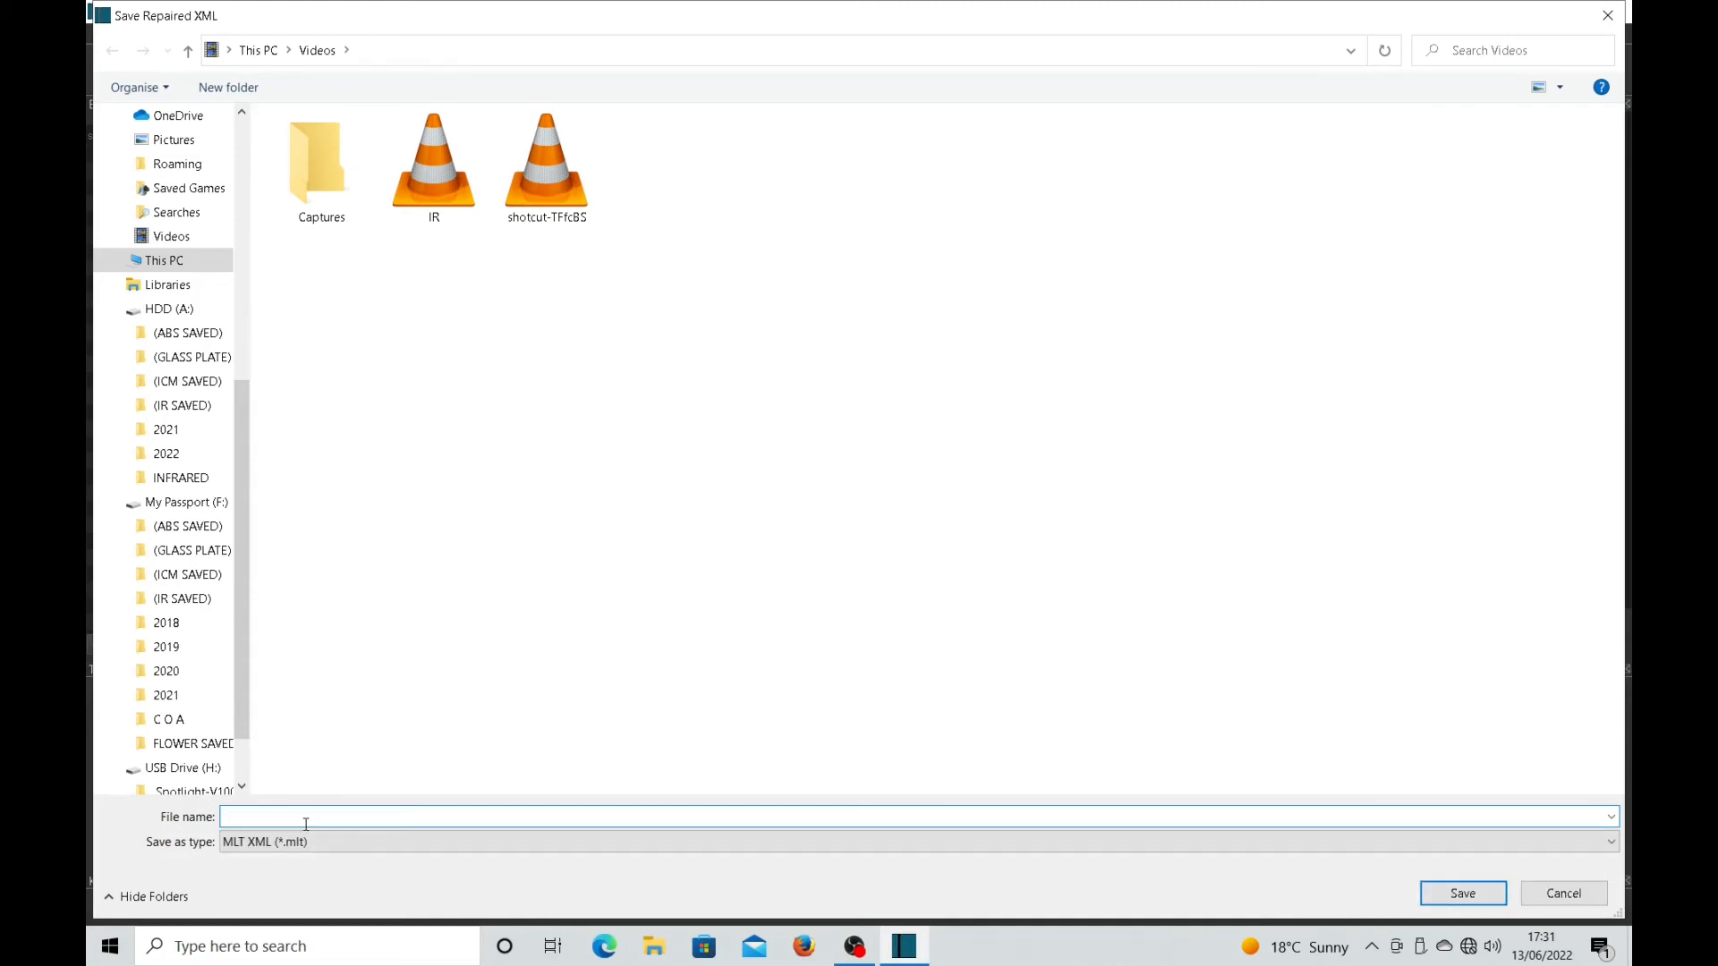
pyautogui.write('Missing fil')
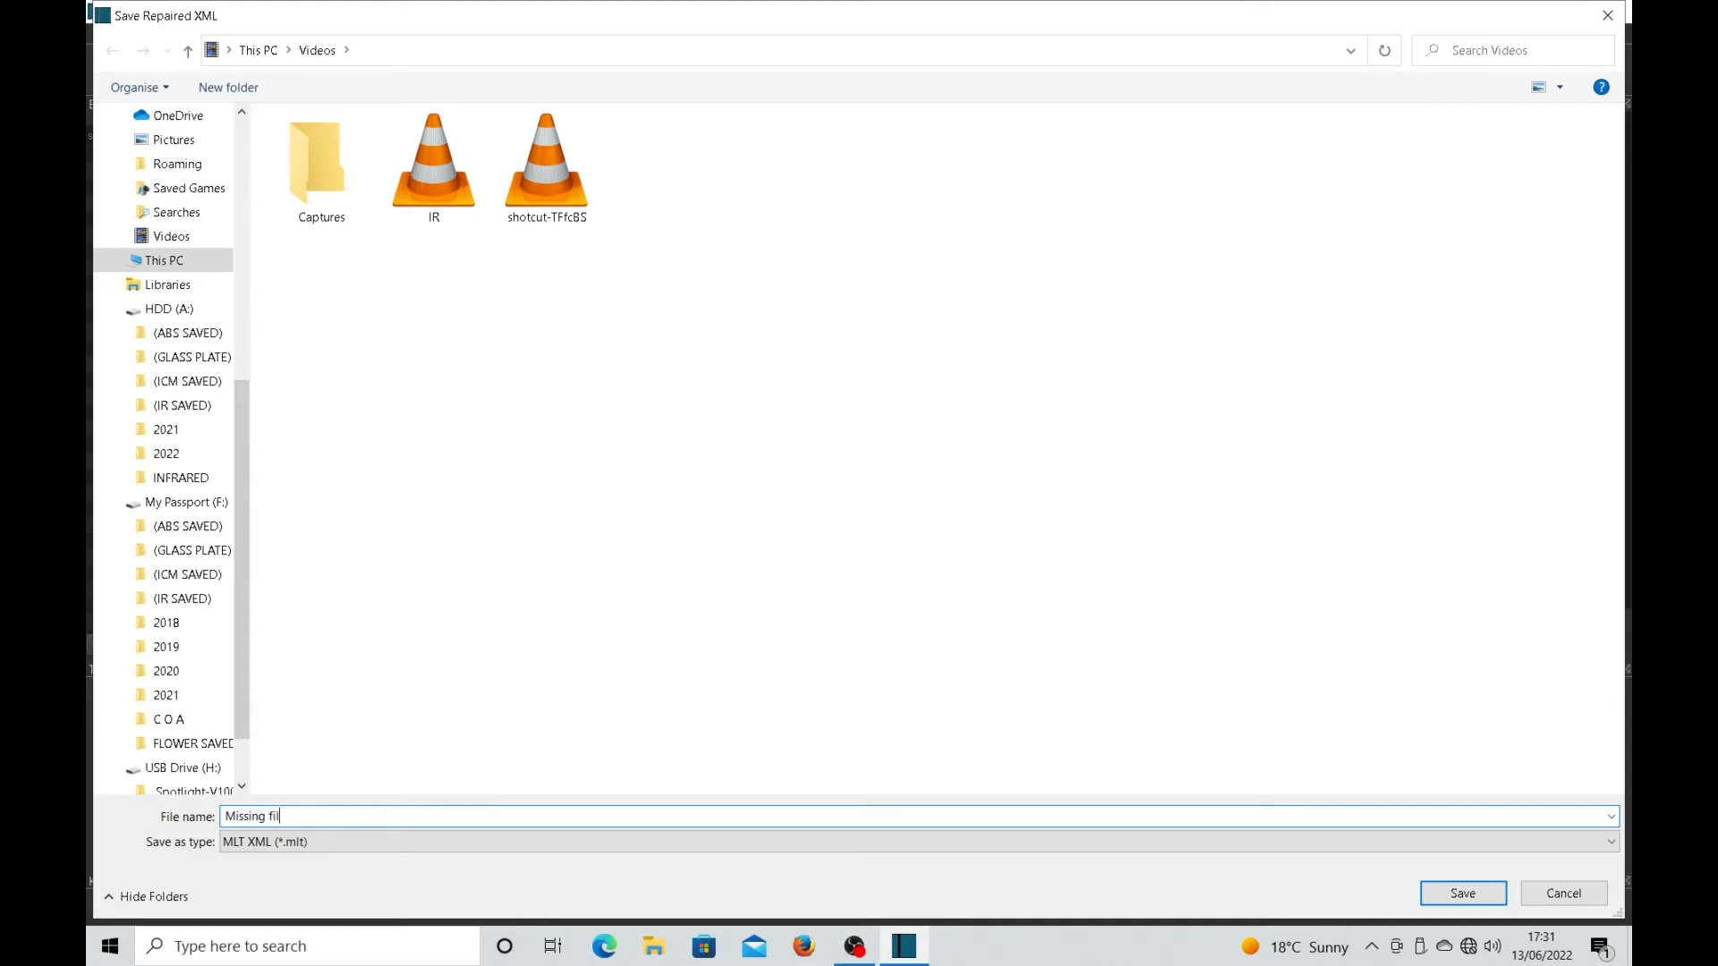
pyautogui.write('es')
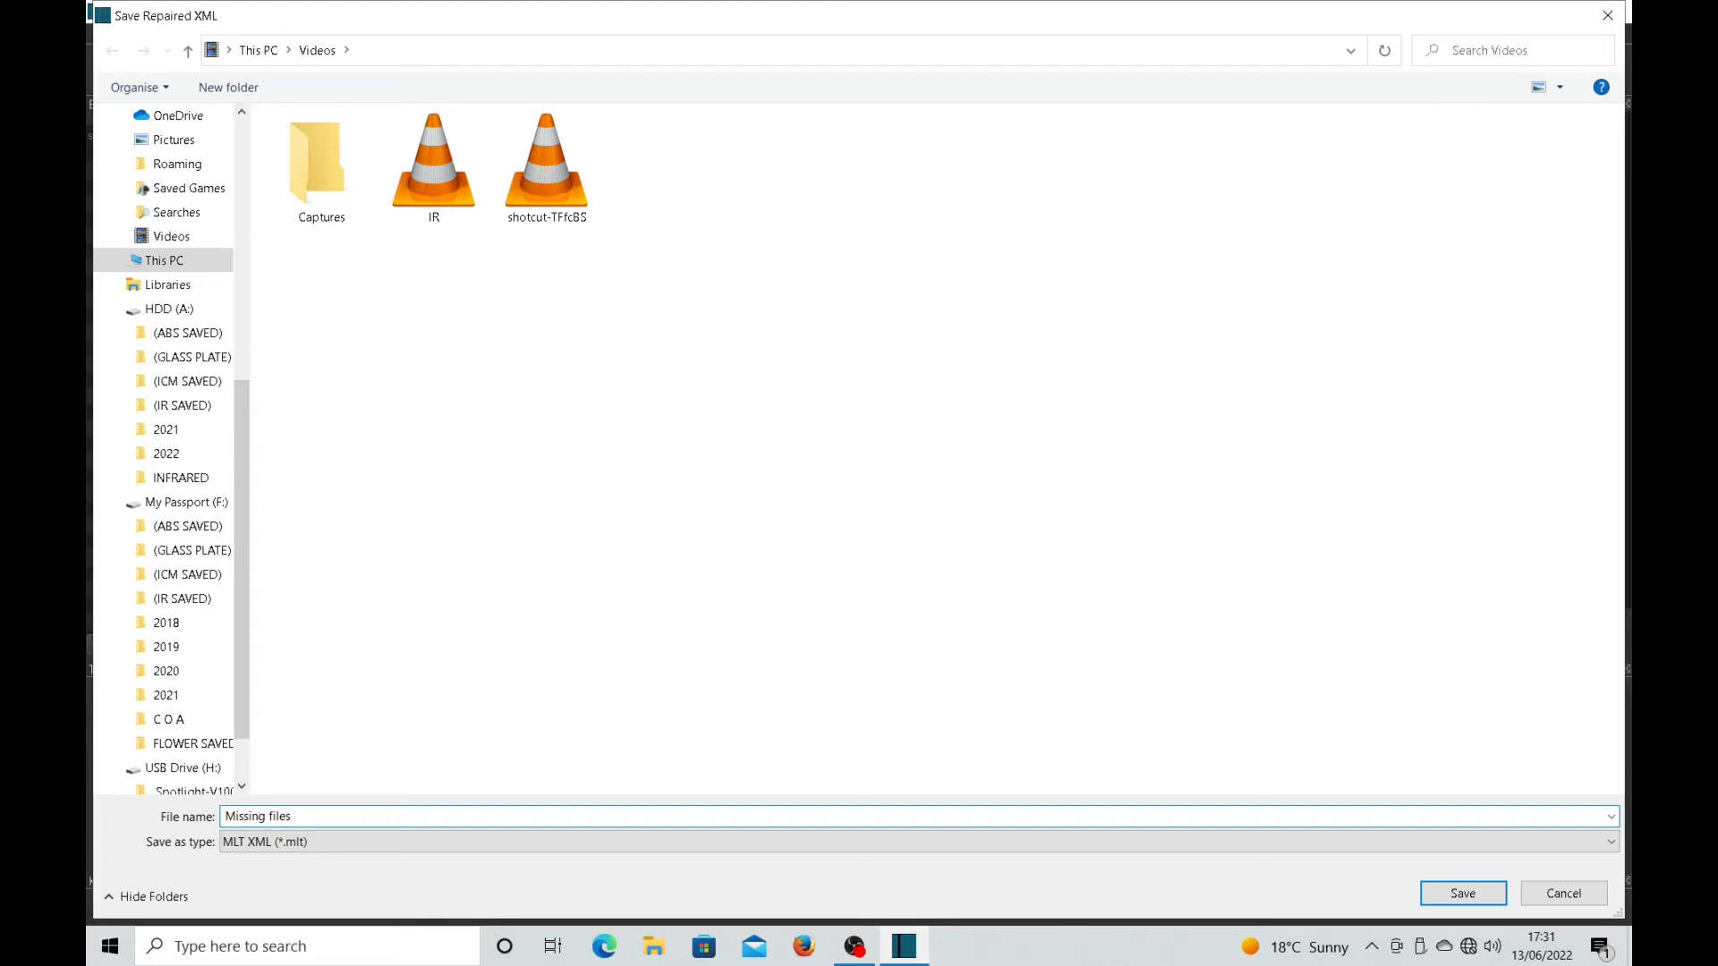
pyautogui.click(1462, 893)
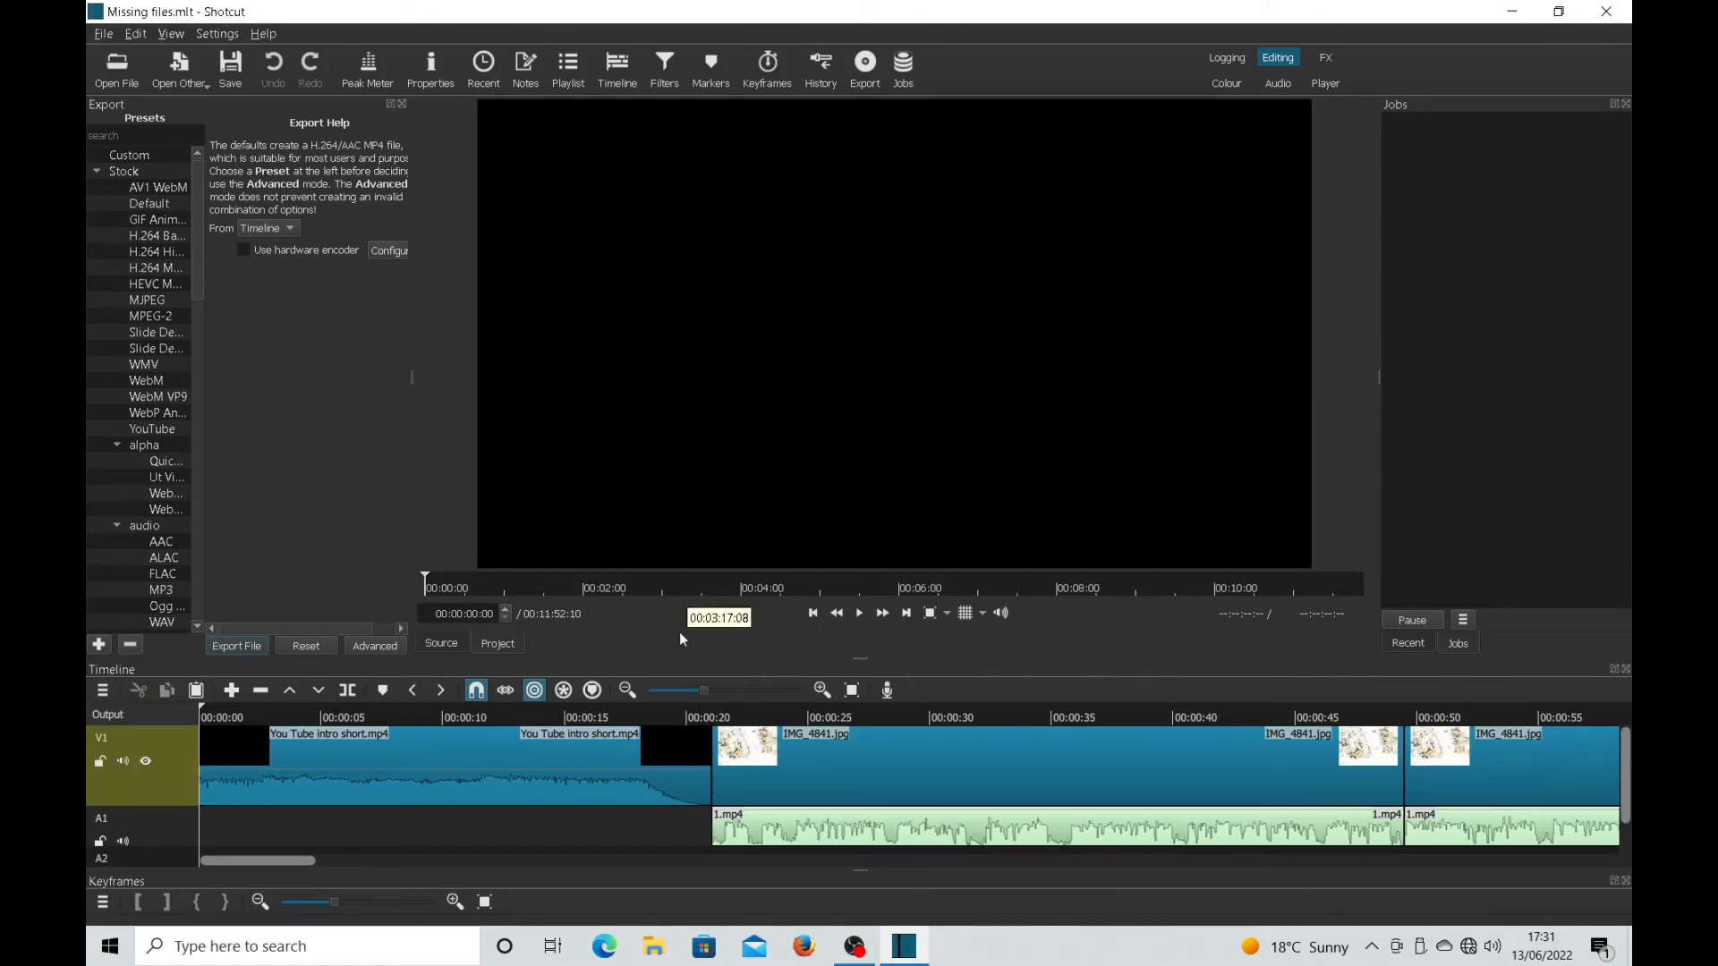
pyautogui.click(859, 611)
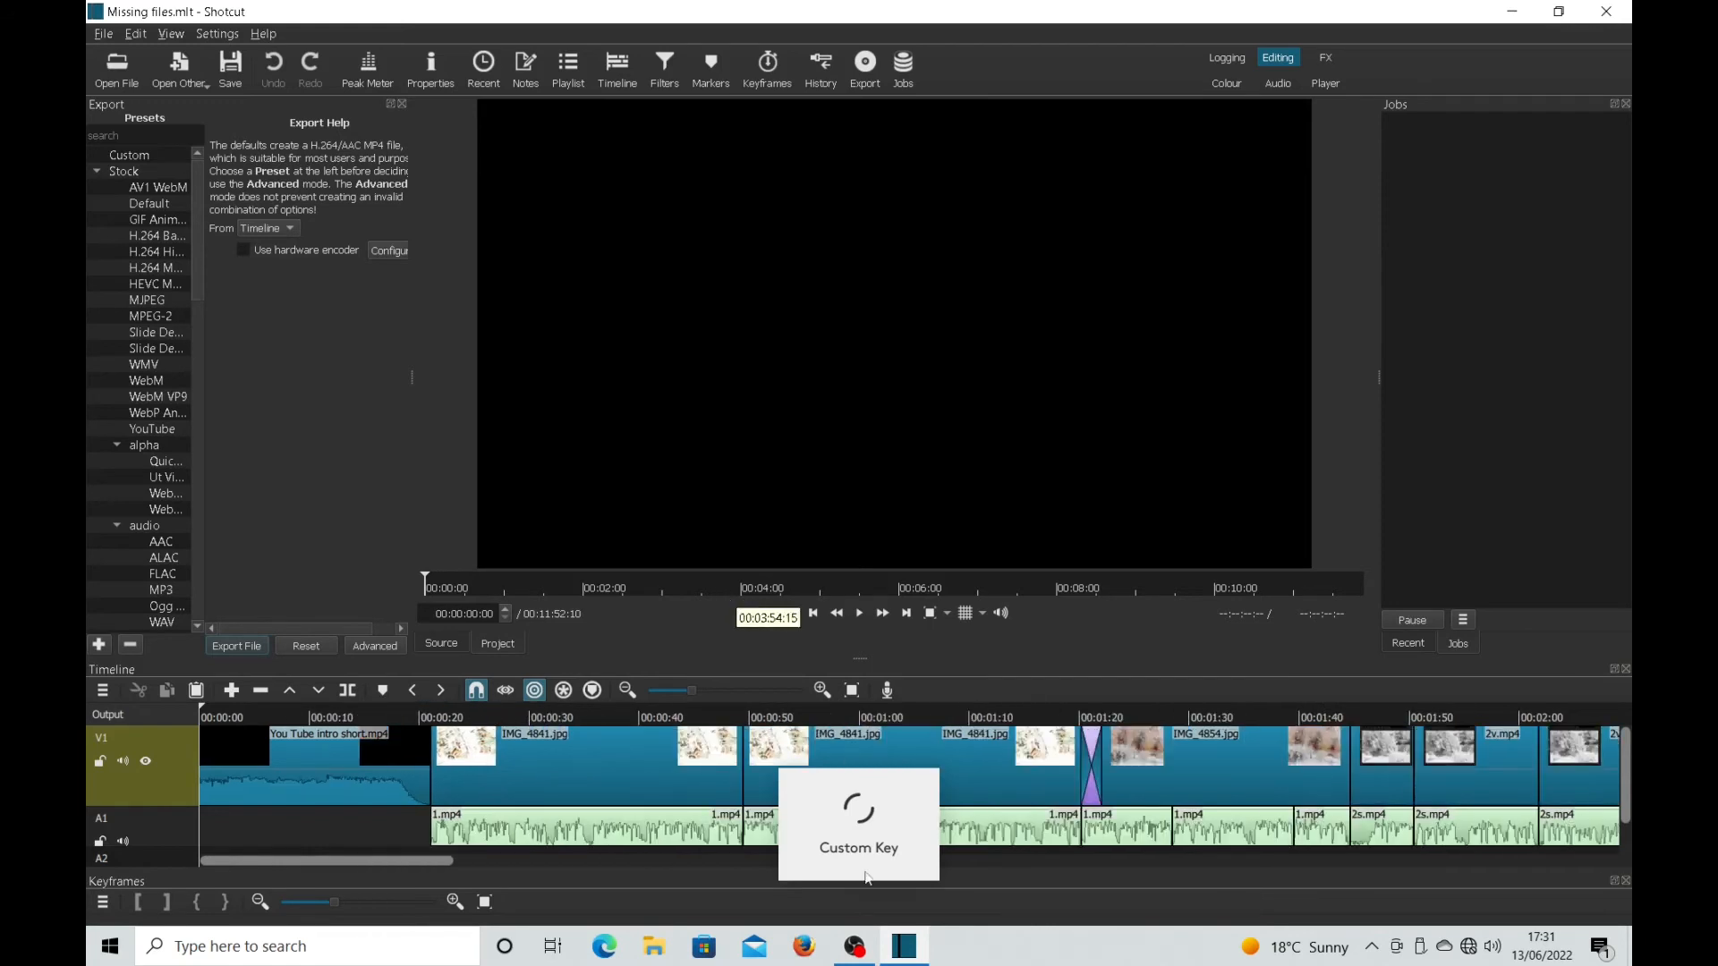
pyautogui.click(588, 716)
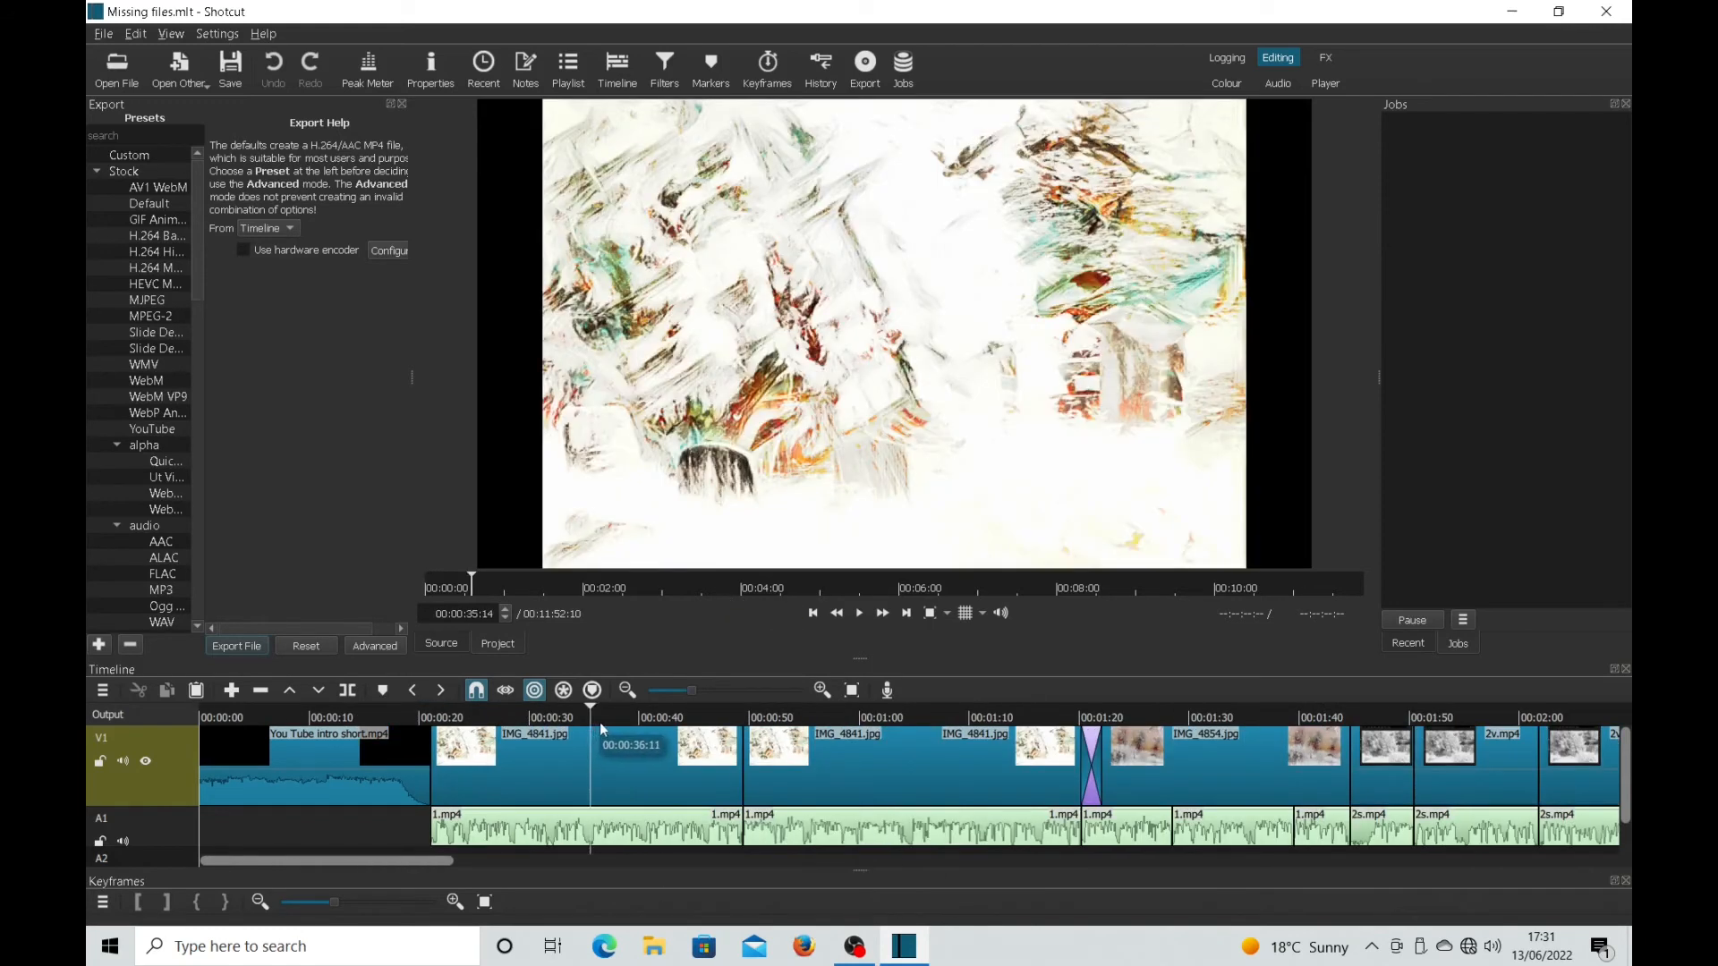
pyautogui.click(923, 716)
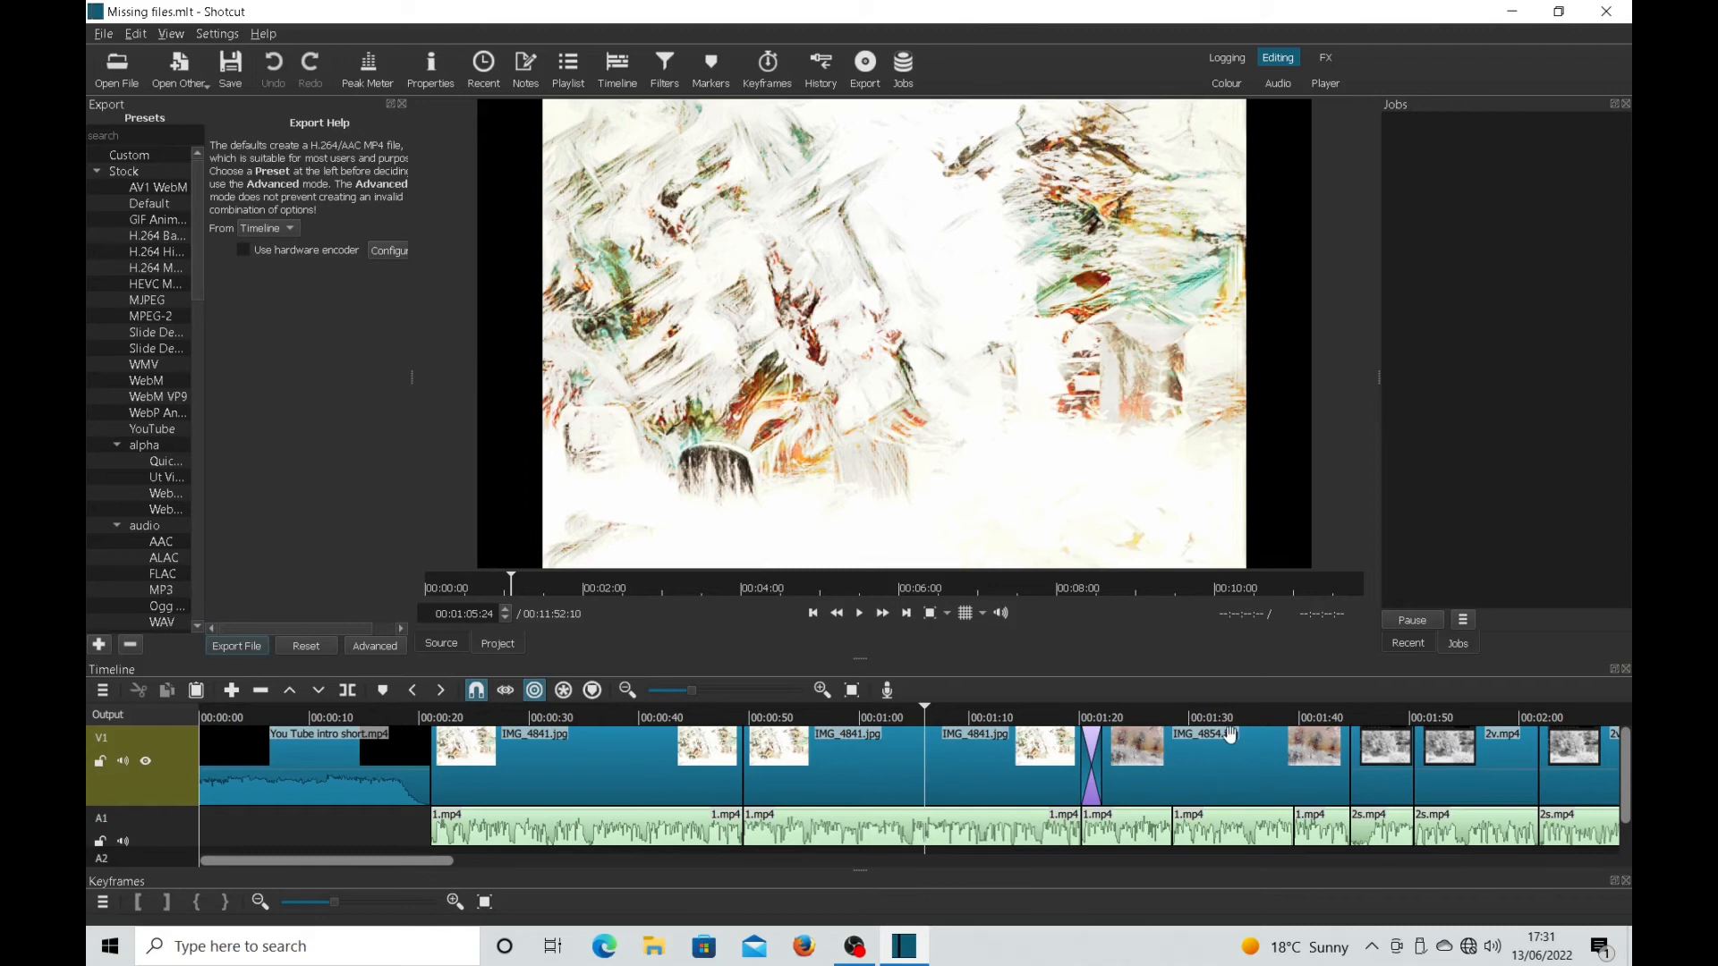
pyautogui.click(1239, 717)
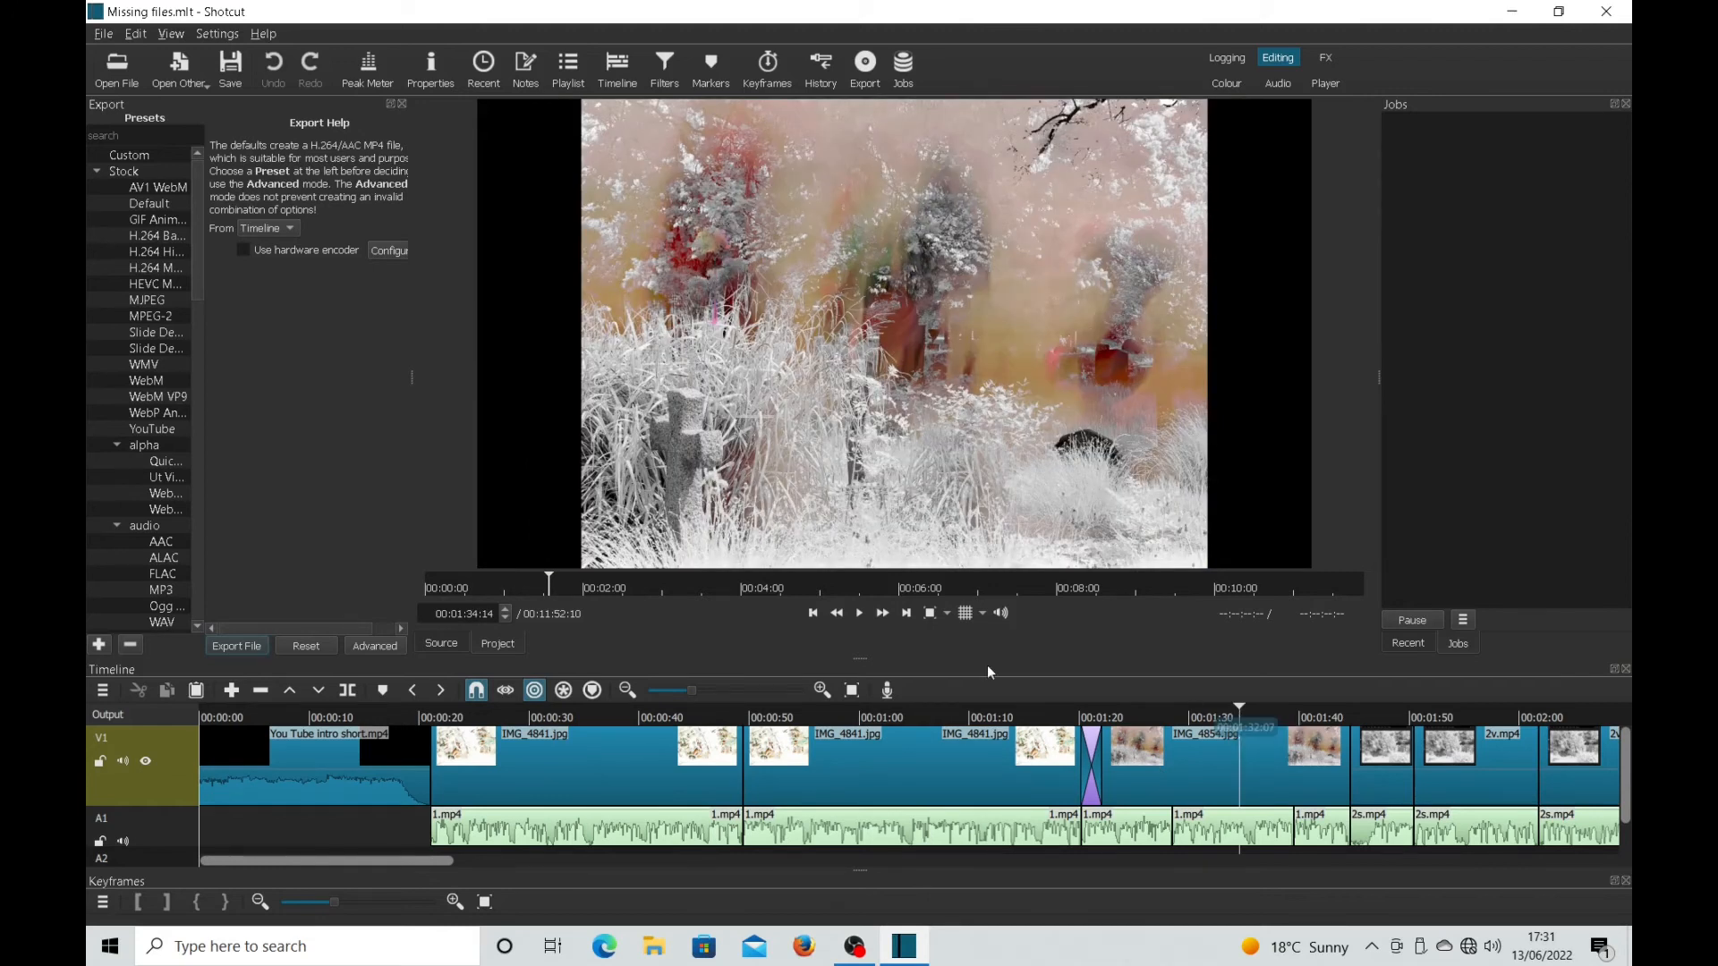
pyautogui.moveTo(710, 653)
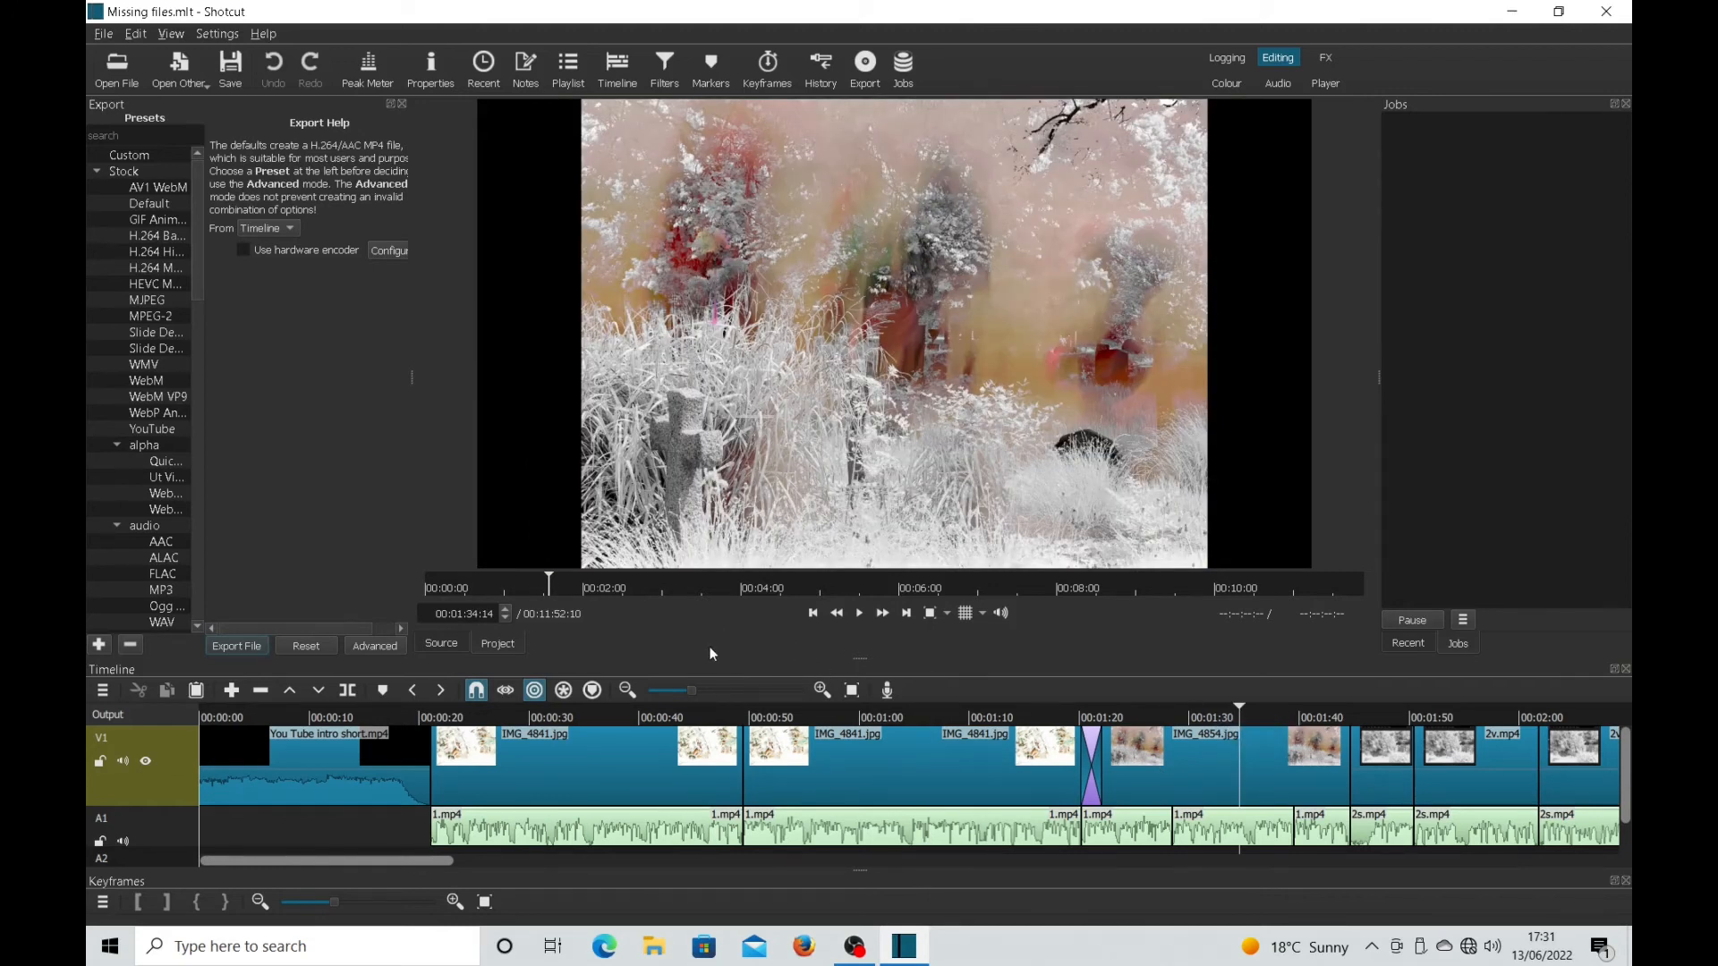
pyautogui.moveTo(665, 633)
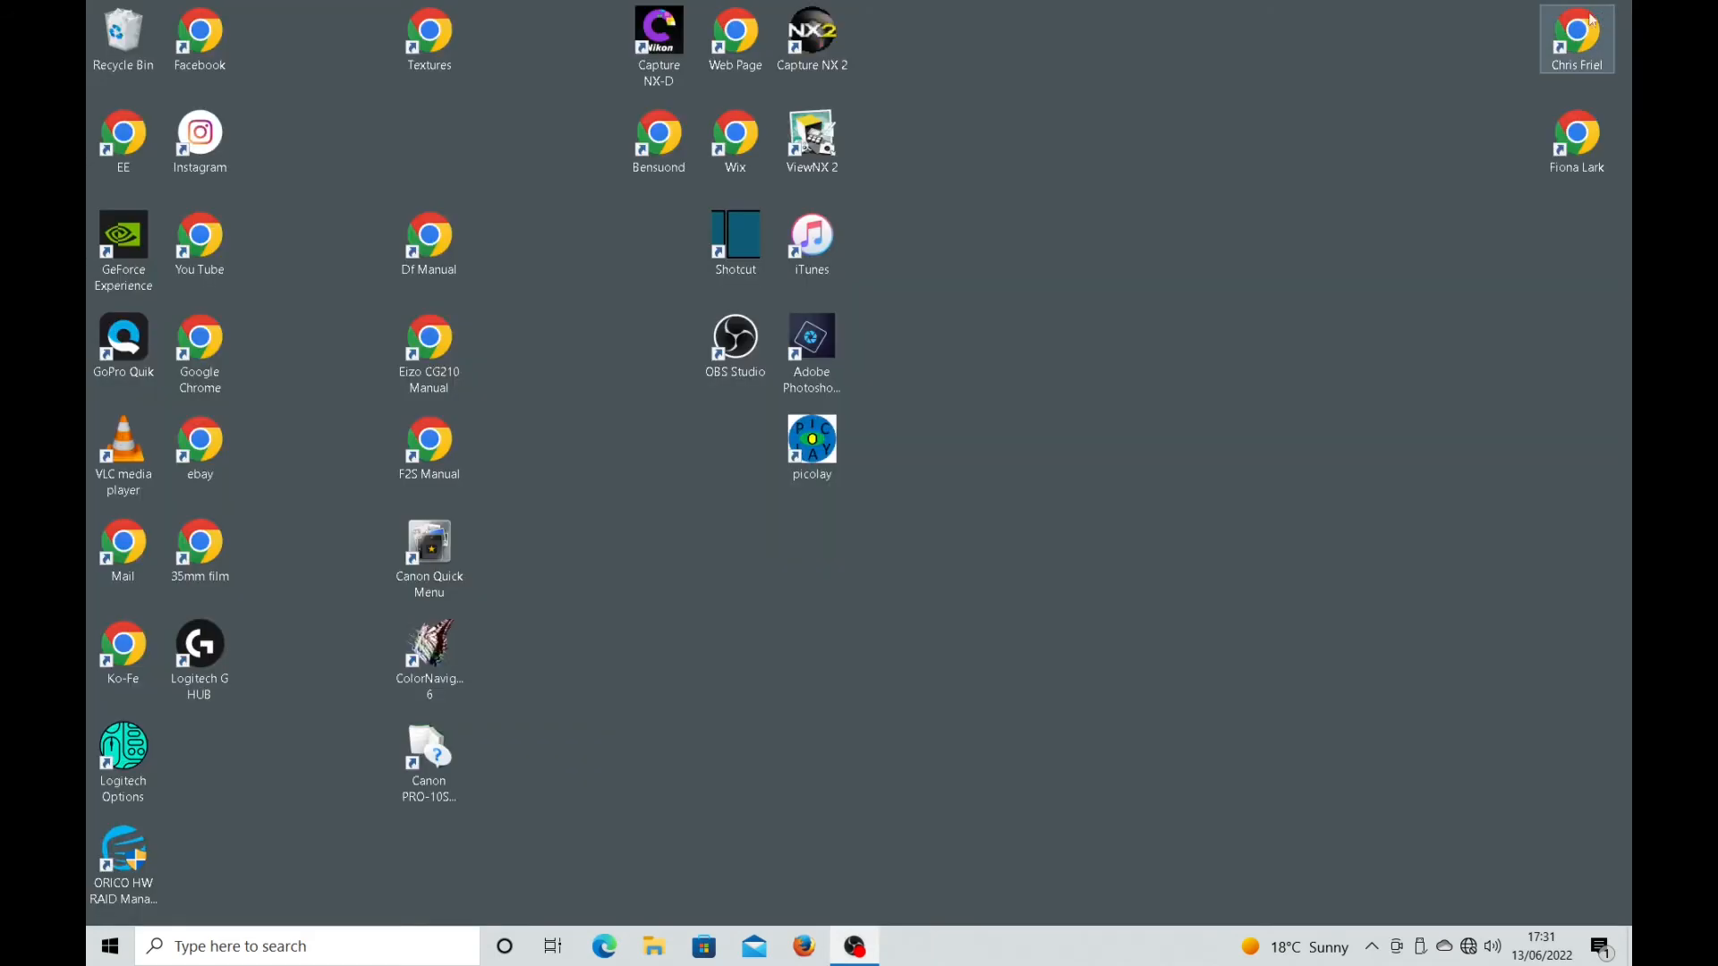
# Relaunch Shotcut and browse to the Videos folder listing the saved Missing files project
pyautogui.click(735, 242)
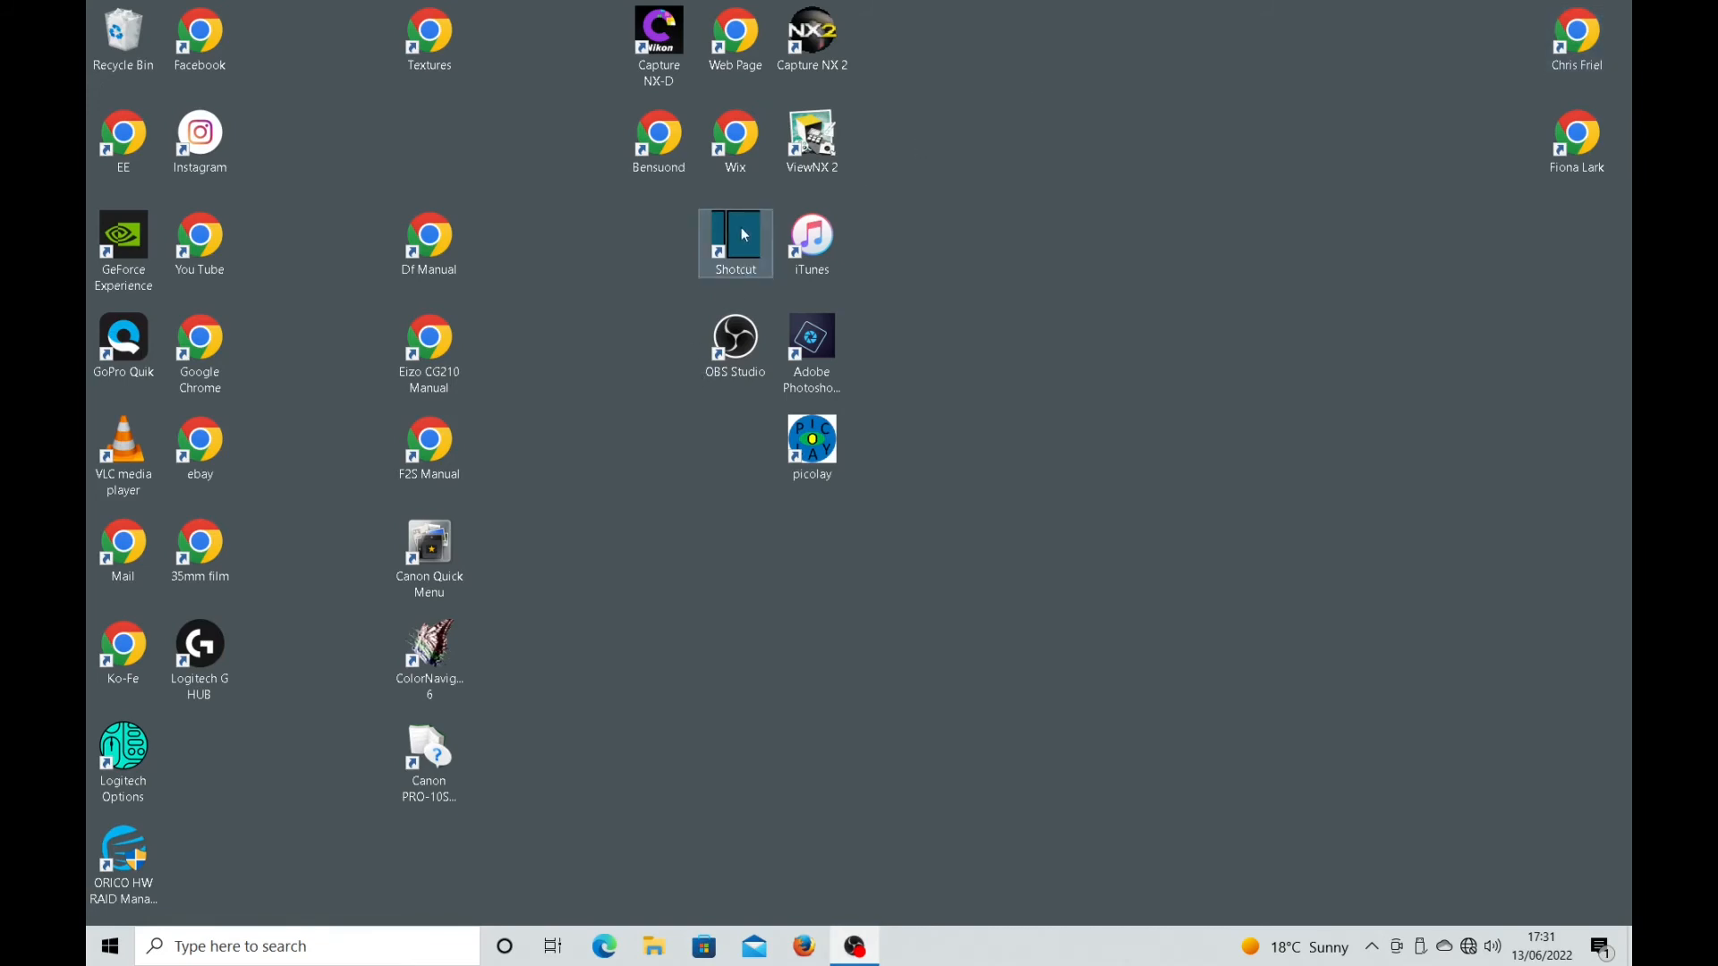
pyautogui.doubleClick(735, 235)
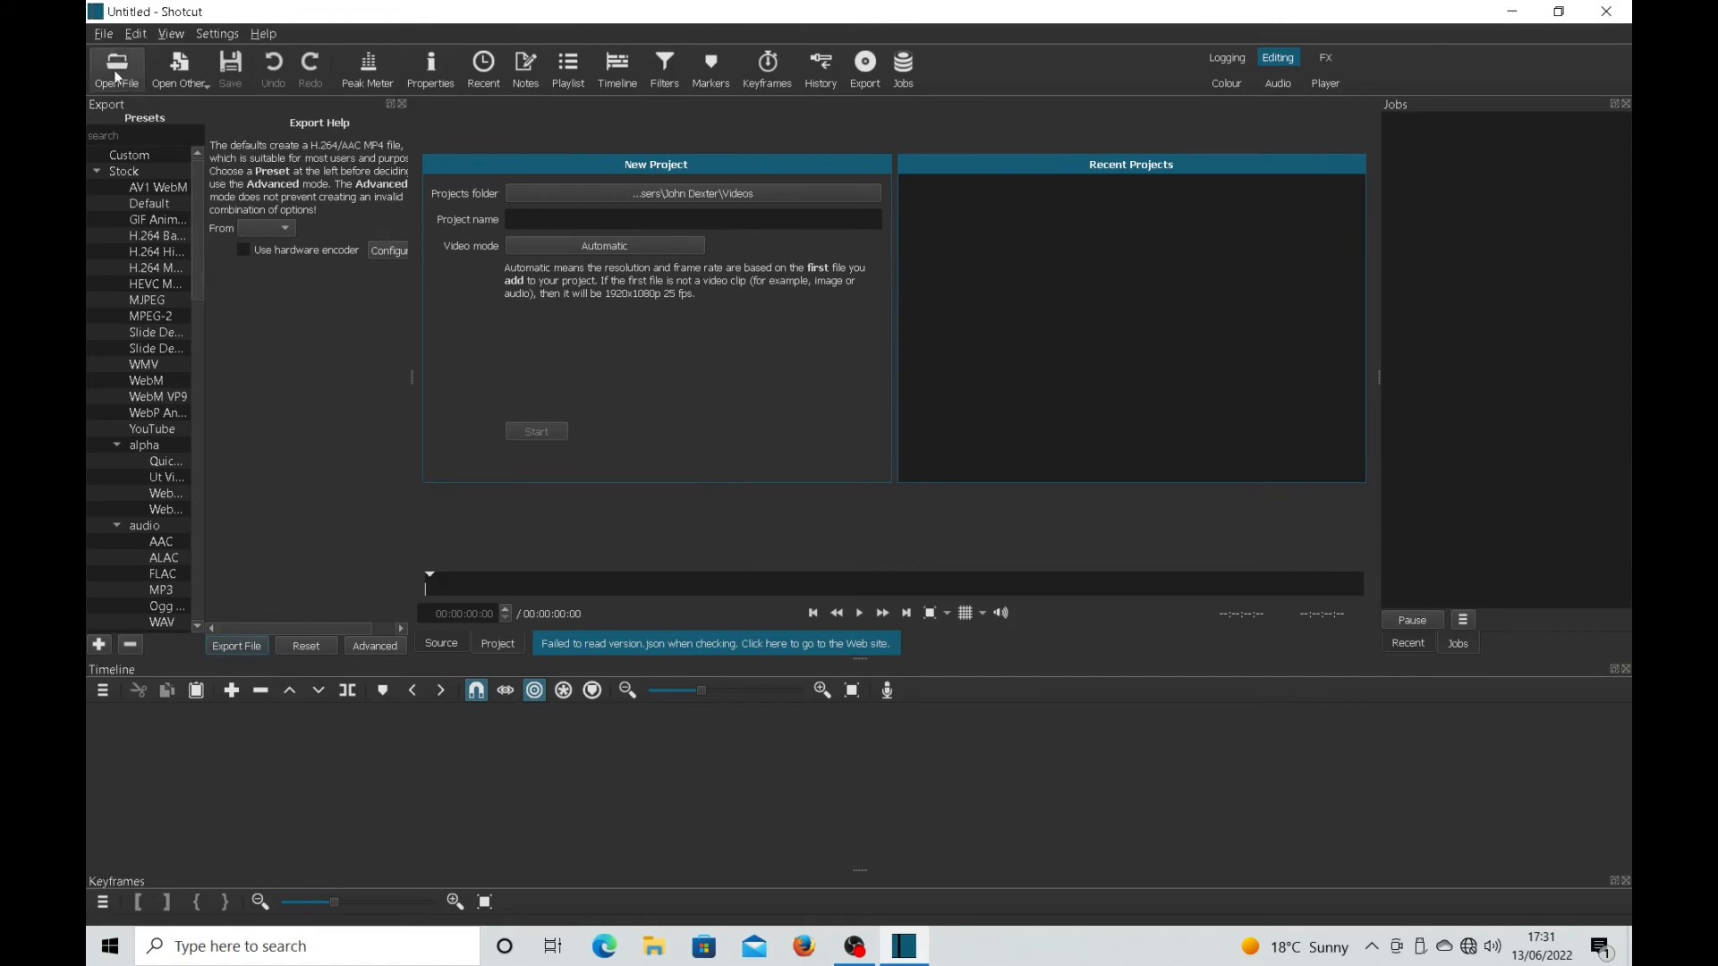
pyautogui.click(116, 62)
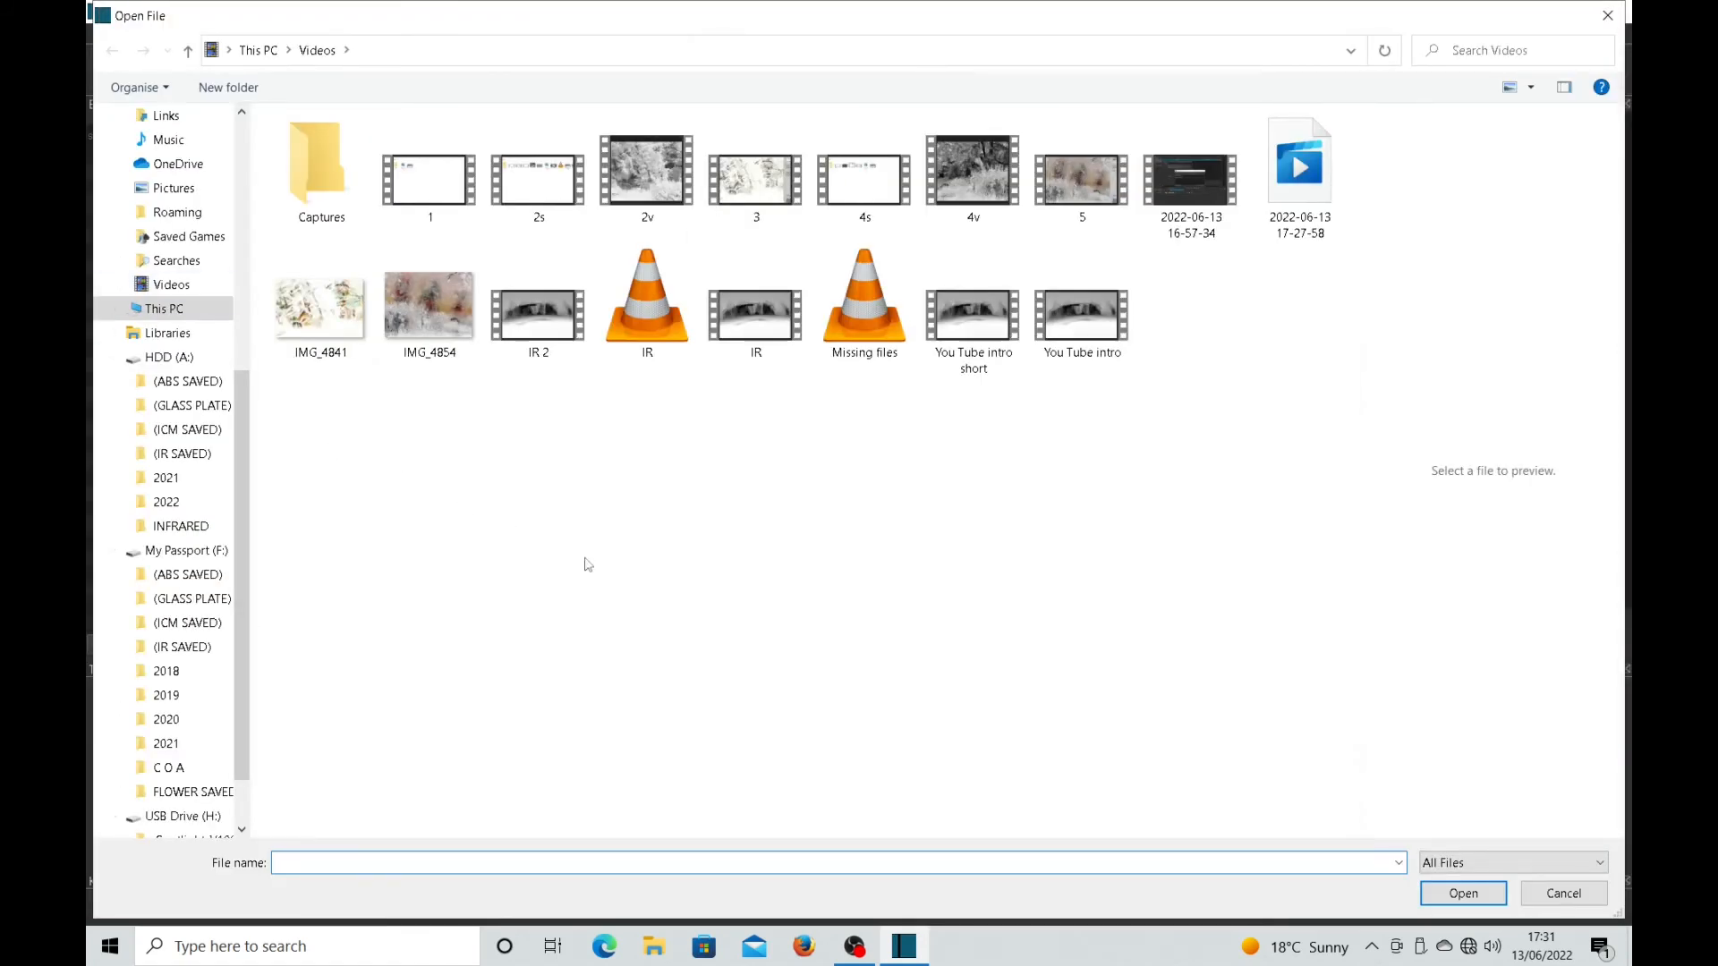
pyautogui.moveTo(646, 300)
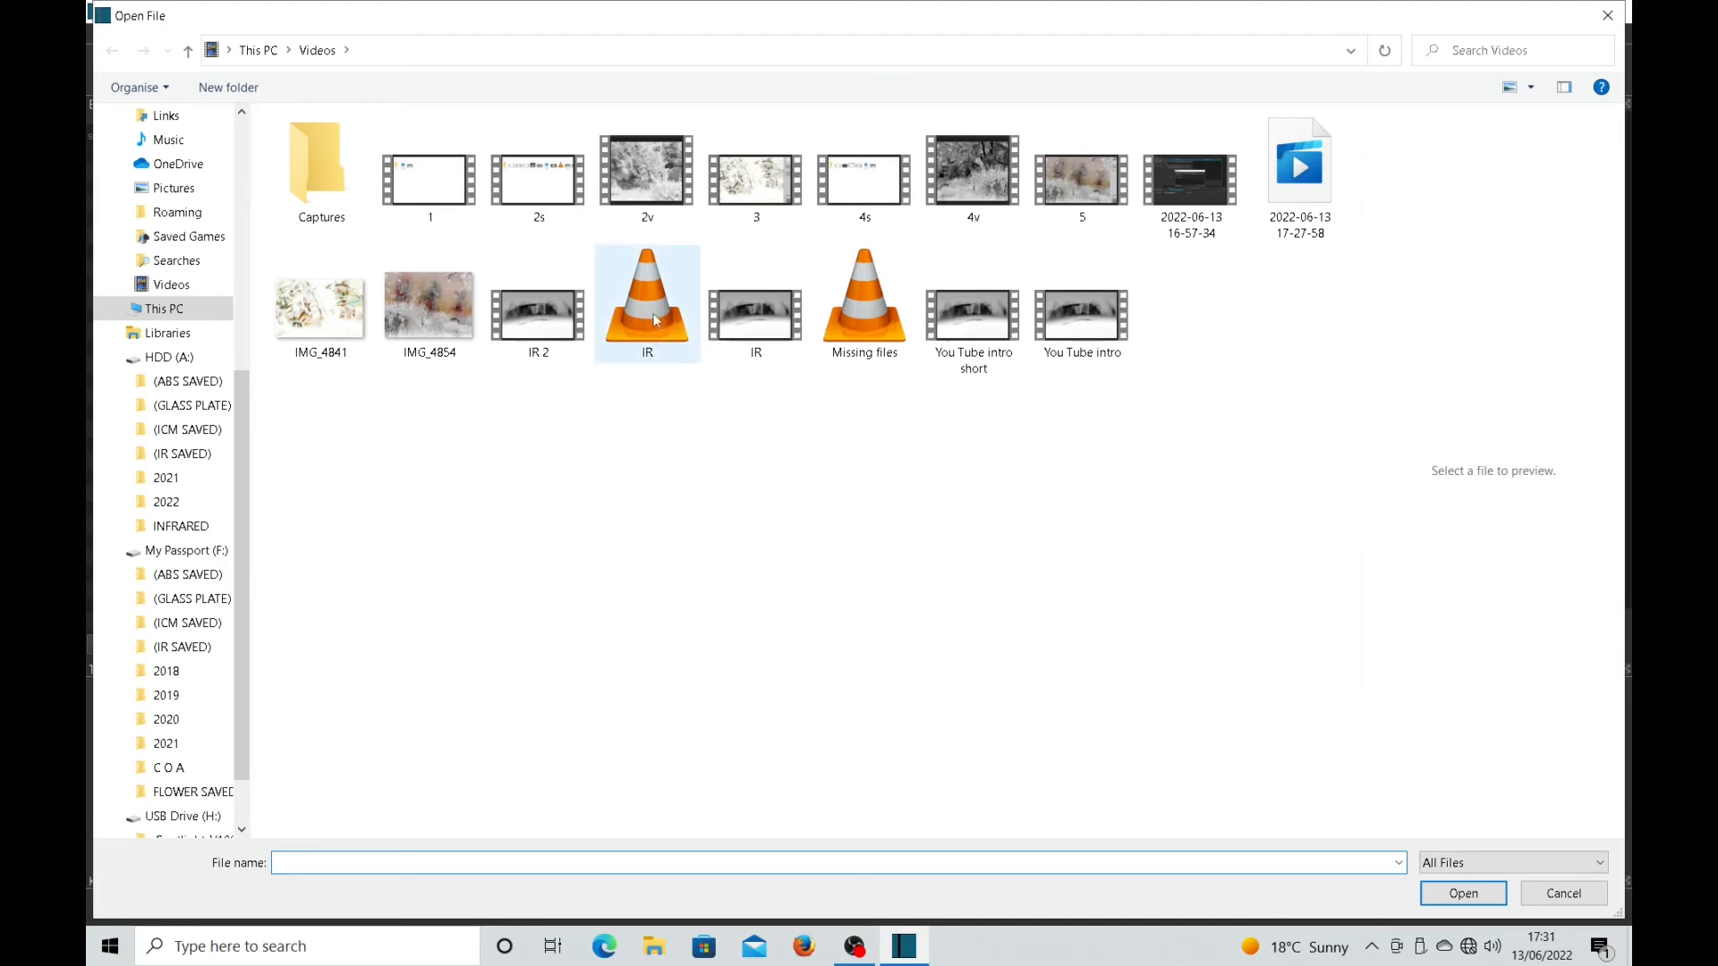
pyautogui.click(700, 471)
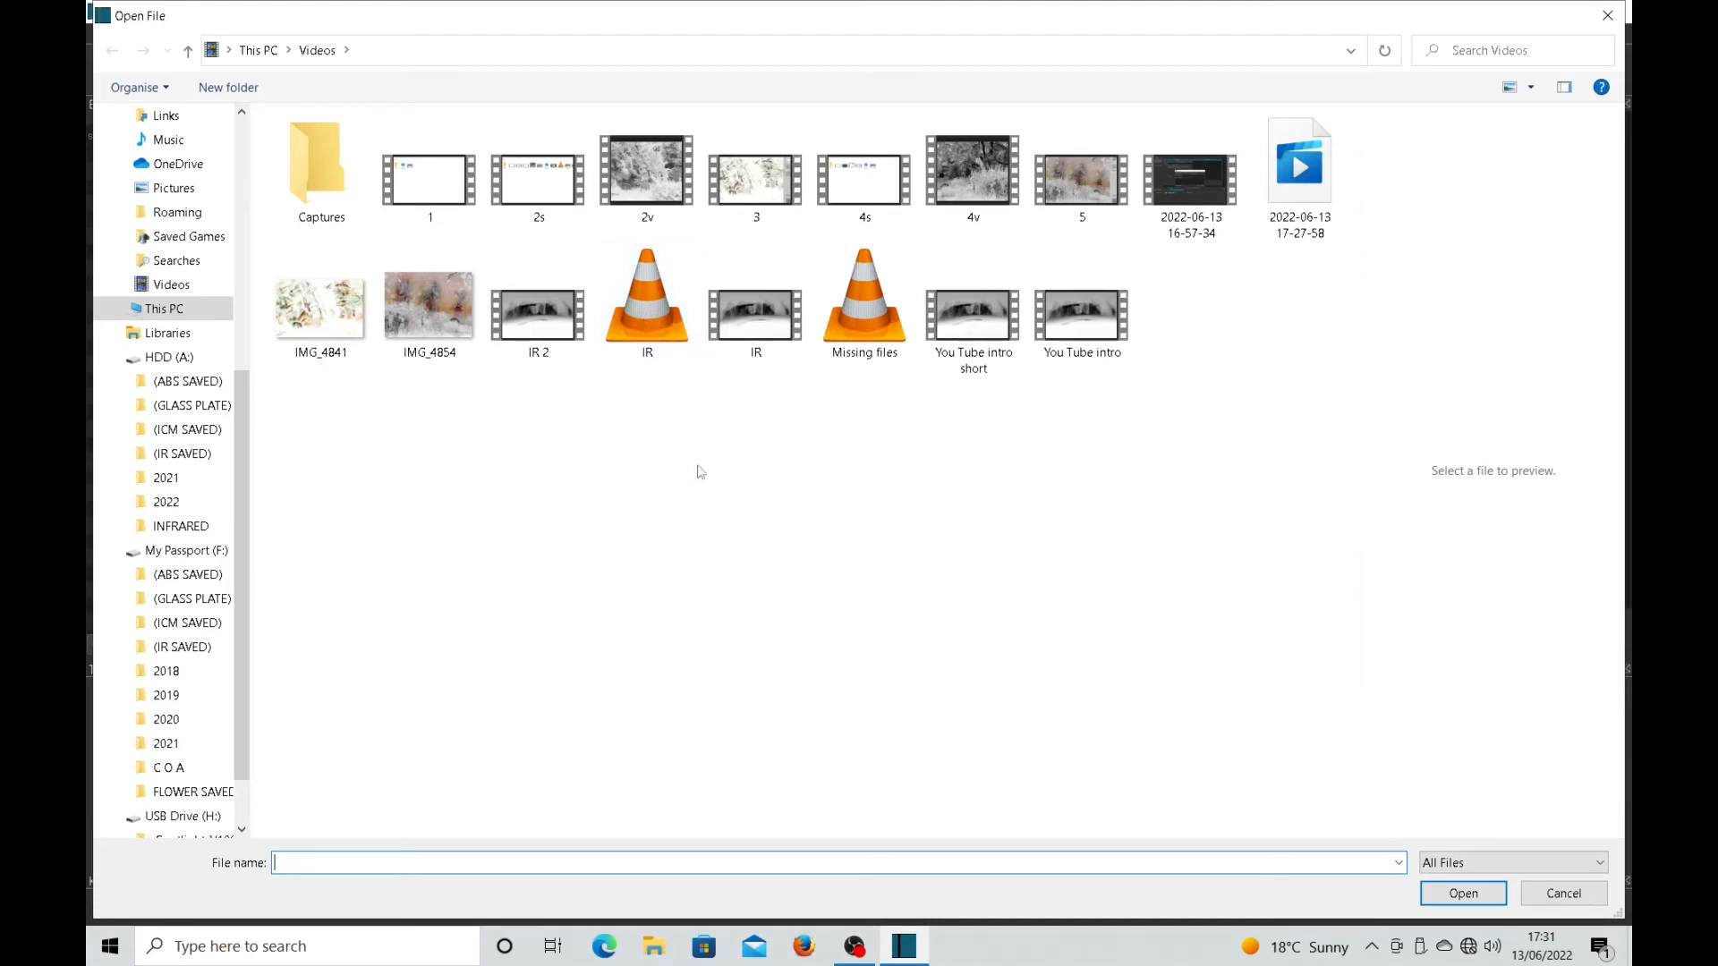
pyautogui.moveTo(864, 295)
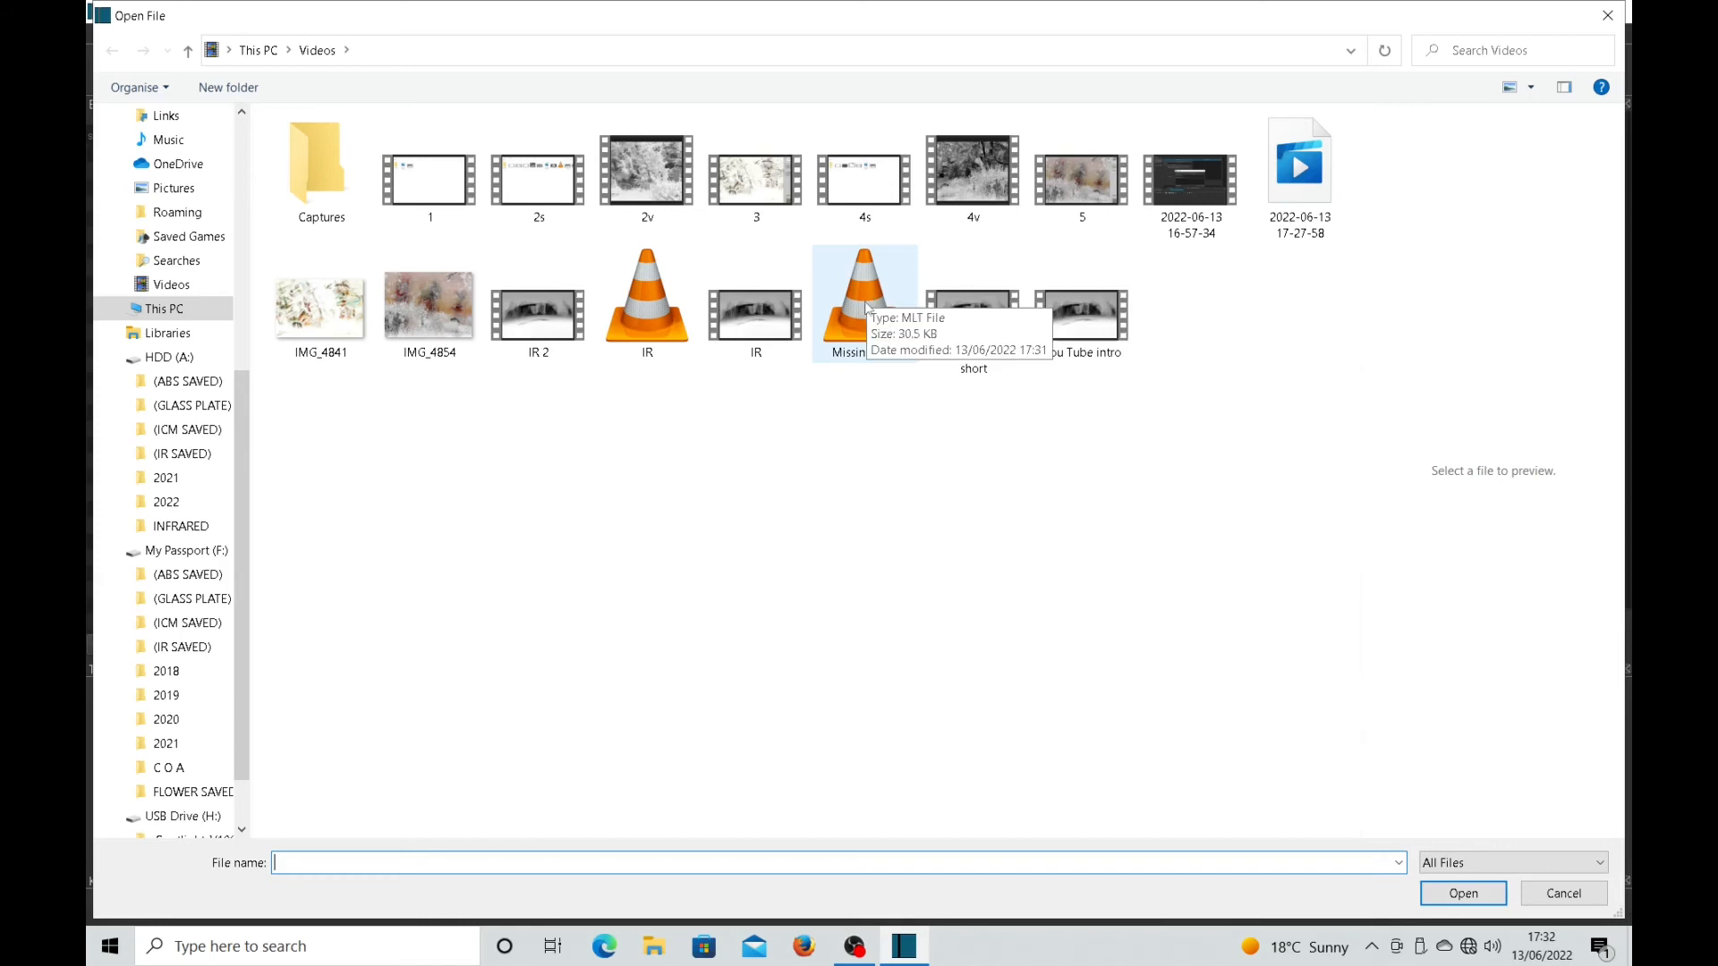